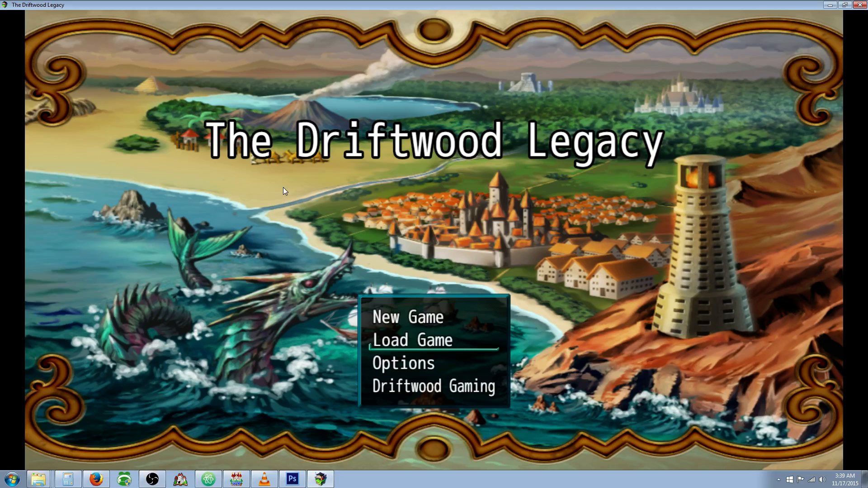
- Load the saved game, browse the campfire dish list, and choose Broiled Bird
{"action": "key", "text": "up"}
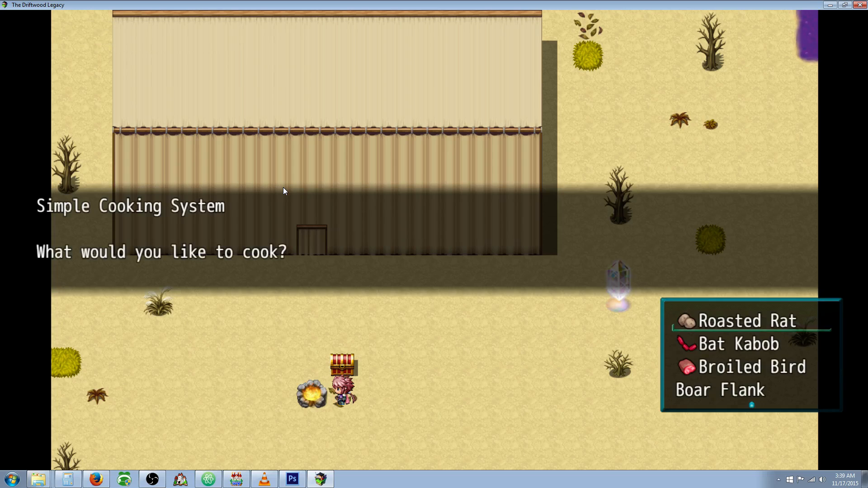
{"action": "key", "text": "Down"}
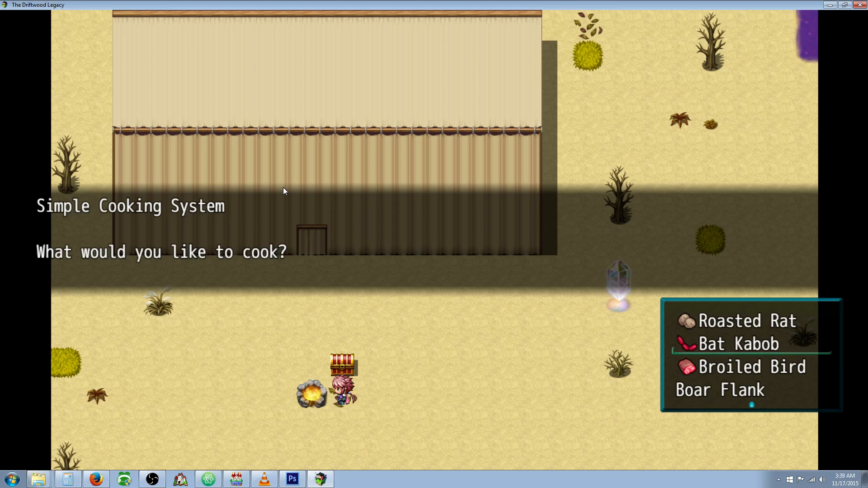
{"action": "key", "text": "up"}
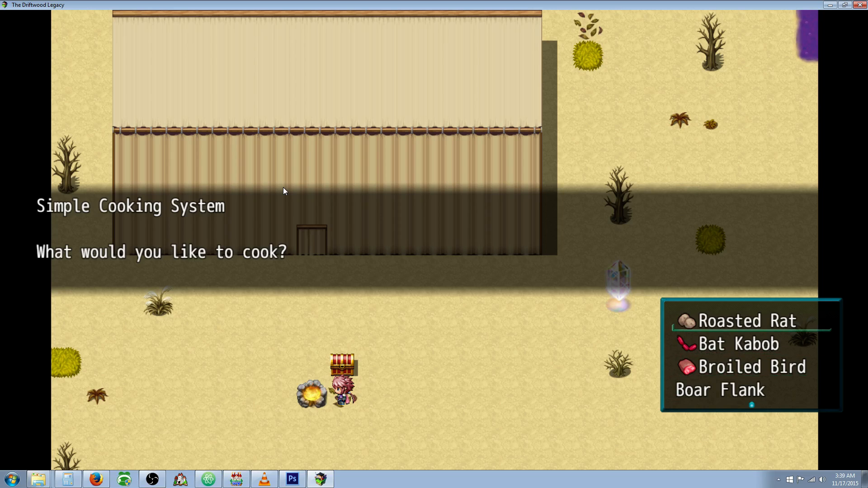
{"action": "left_click", "coordinate": [742, 321]}
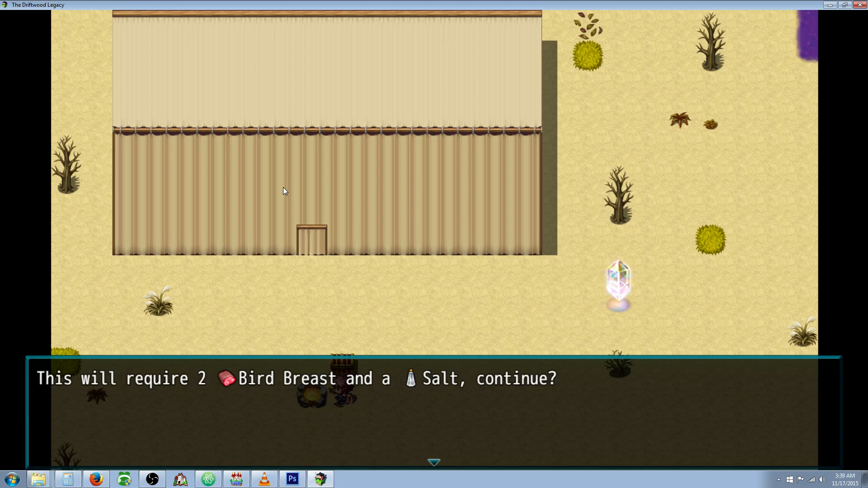
- Agree to use 2 Bird Breast and Salt for Broiled Bird, then open the game menu
{"action": "key", "text": "Enter"}
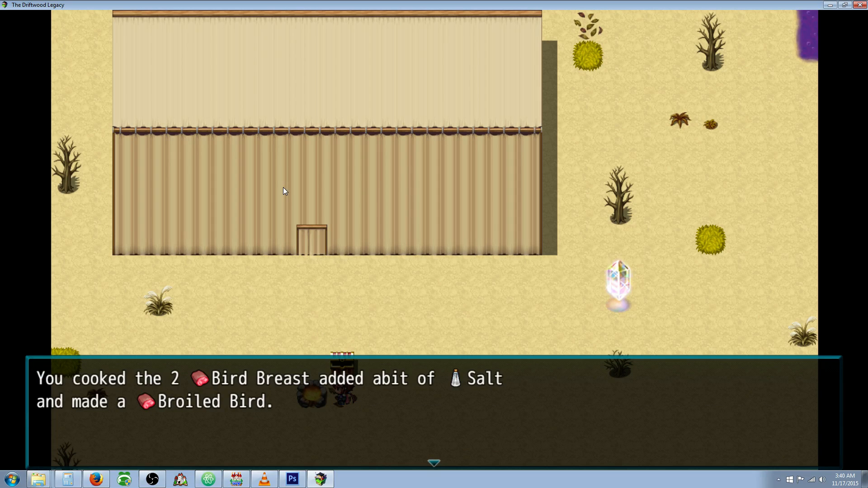
{"action": "key", "text": "Escape"}
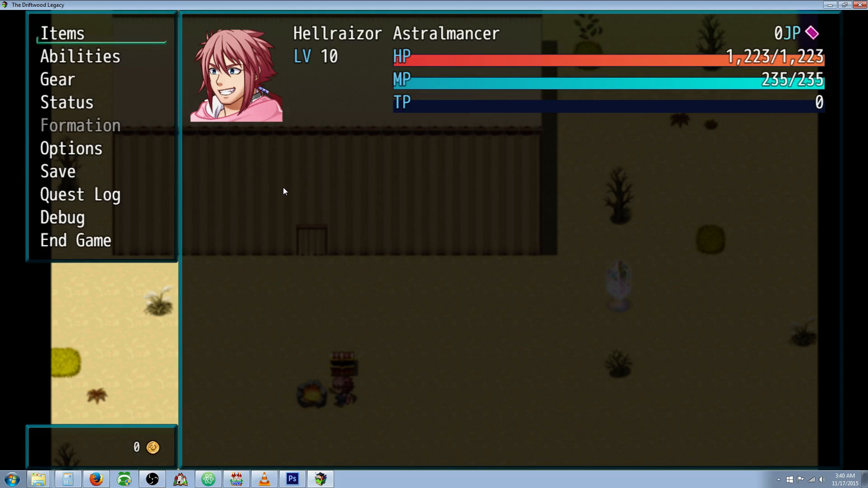
- Open the Items inventory and use the Bat Kabob dish
{"action": "left_click", "coordinate": [61, 33]}
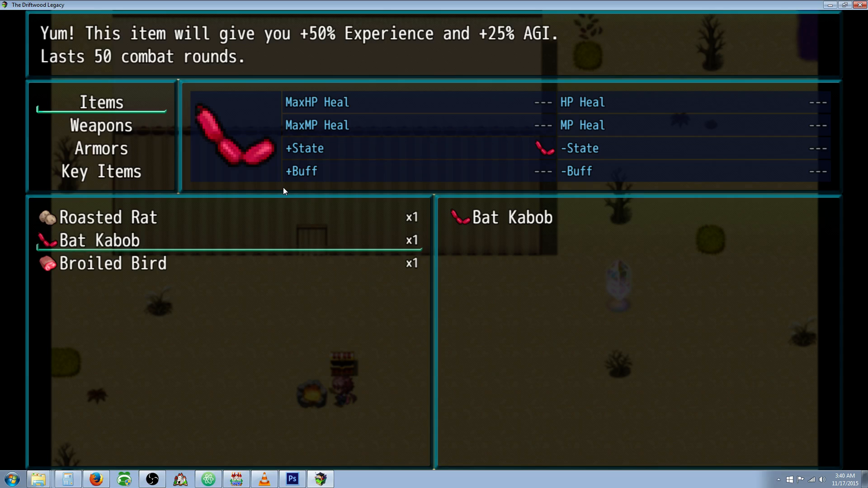
{"action": "left_click", "coordinate": [111, 264]}
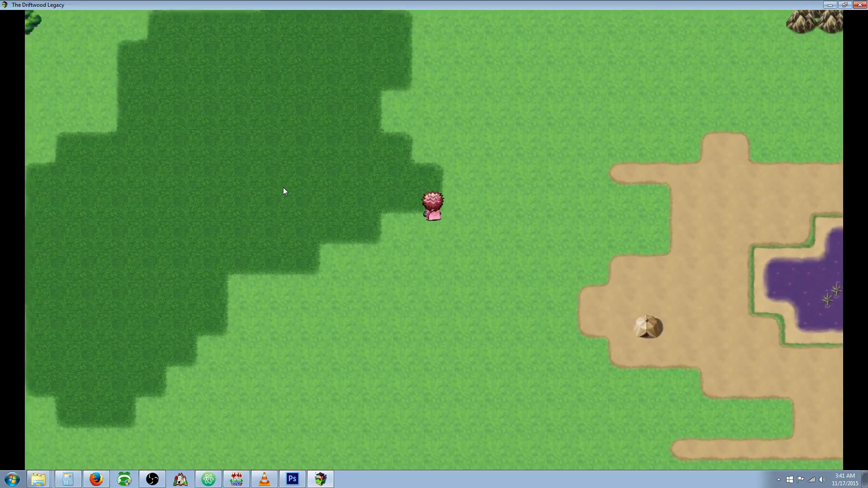
- Walk into an Animated Wood encounter and cast Gigavolt on one enemy
{"action": "key", "text": "Up"}
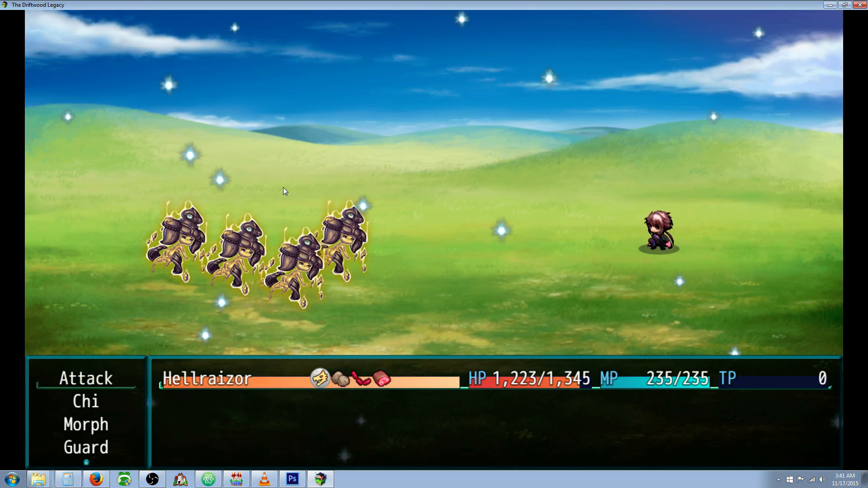
{"action": "left_click", "coordinate": [85, 402]}
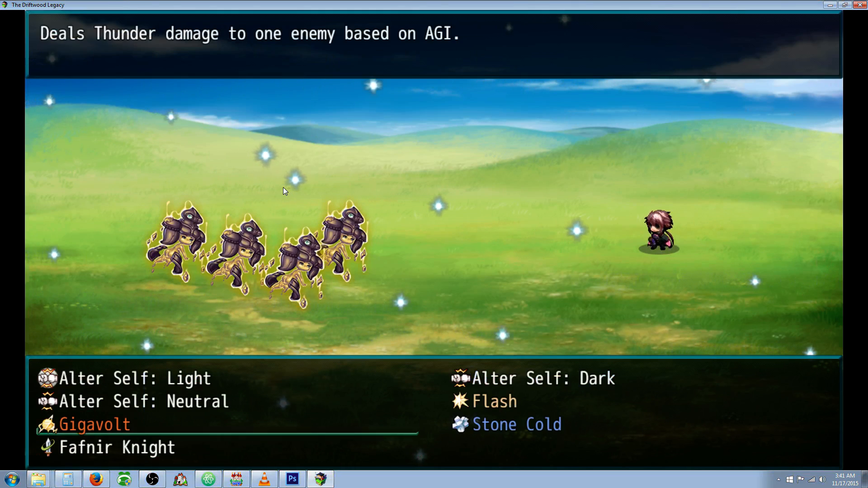
{"action": "left_click", "coordinate": [94, 424]}
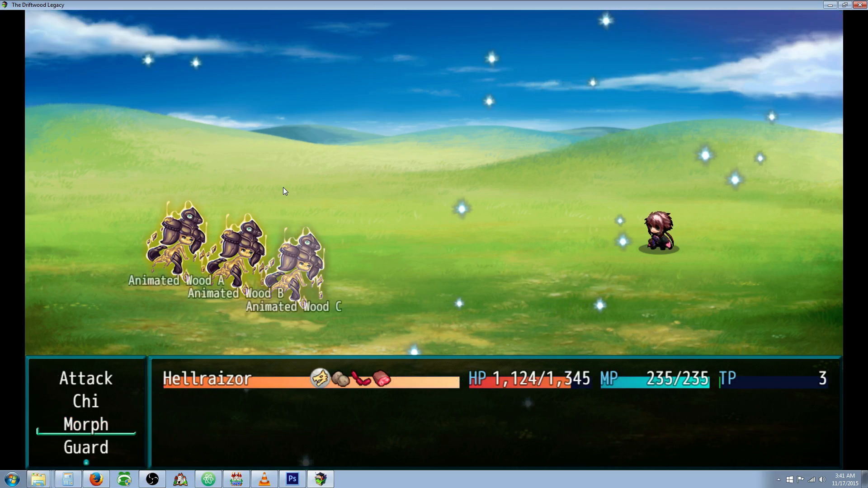
- Use the hero's Morph skill Alter Self: Dark during the battle
{"action": "left_click", "coordinate": [86, 378]}
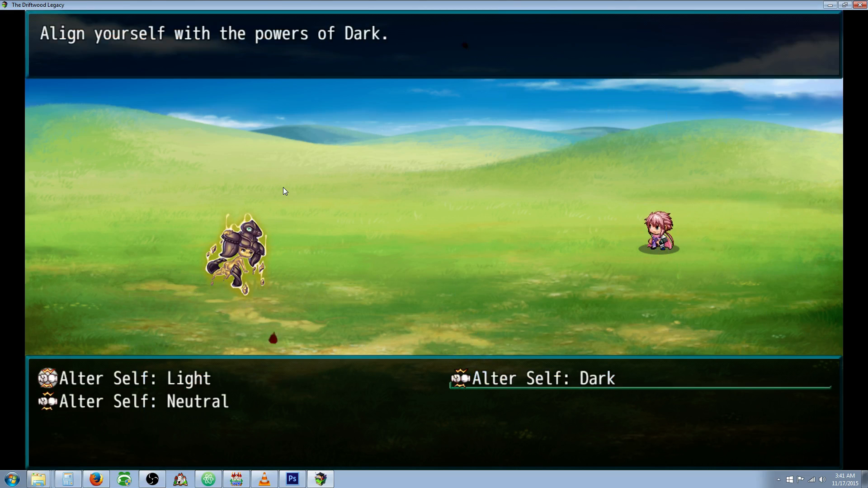
{"action": "left_click", "coordinate": [539, 378]}
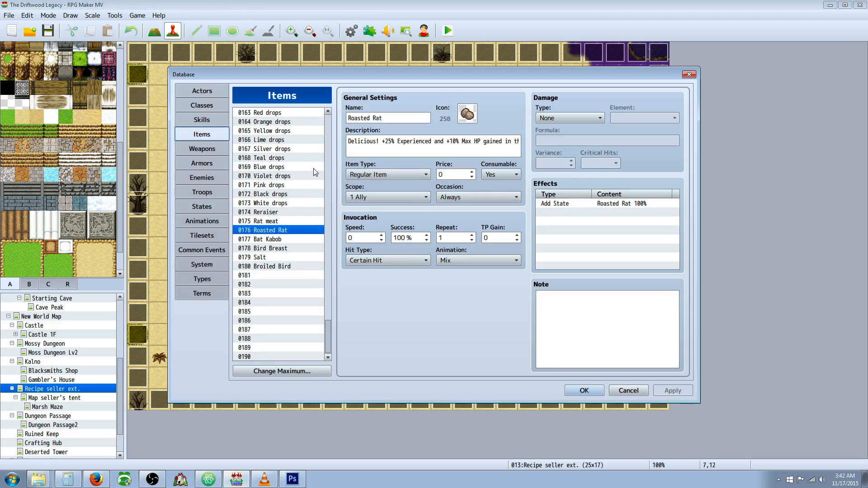
- Review the Rat meat, Bird Breast and Salt entries in the Items database
{"action": "left_click", "coordinate": [264, 221]}
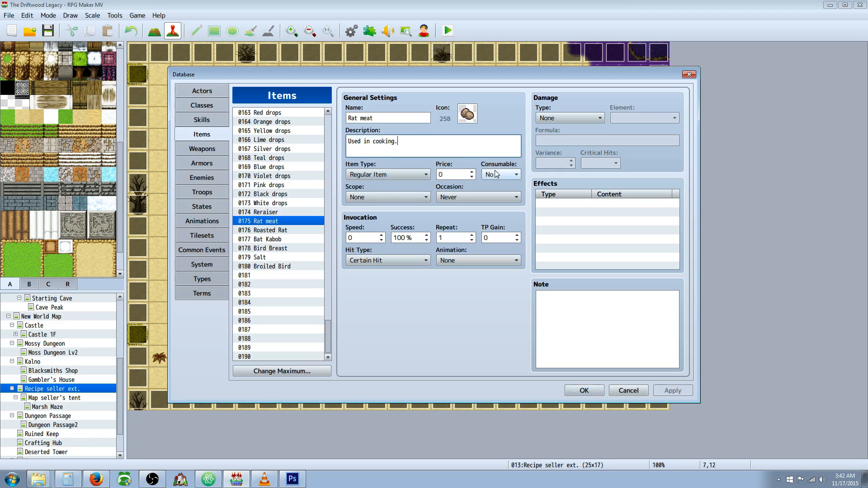
{"action": "mouse_move", "coordinate": [489, 182]}
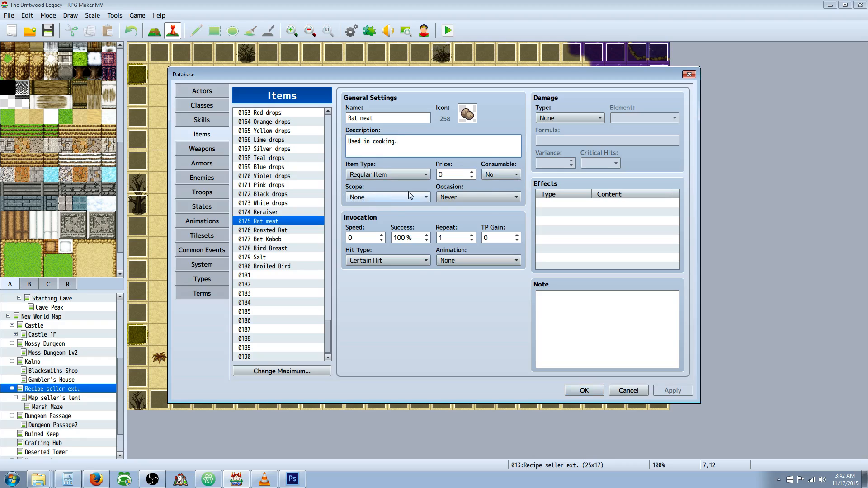
{"action": "mouse_move", "coordinate": [449, 318]}
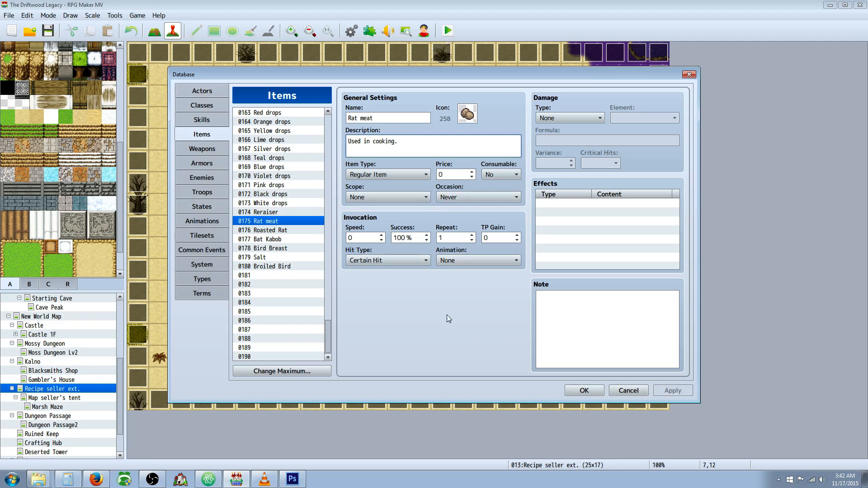
{"action": "mouse_move", "coordinate": [411, 328]}
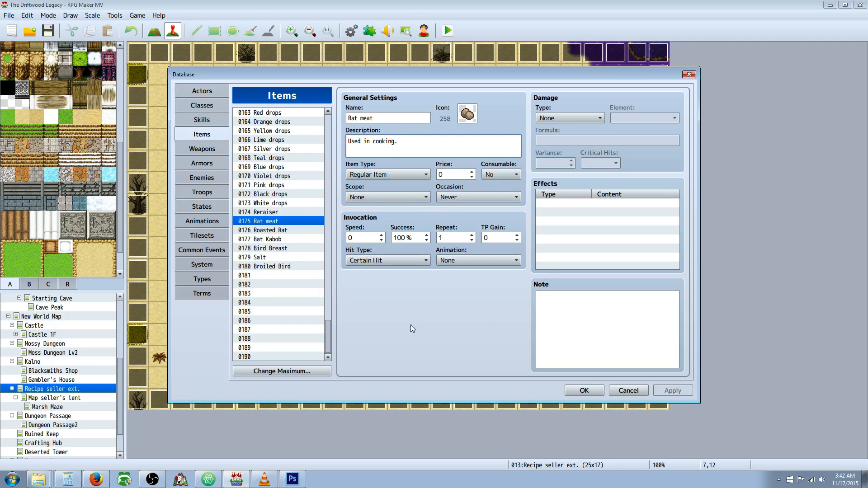
{"action": "mouse_move", "coordinate": [278, 240]}
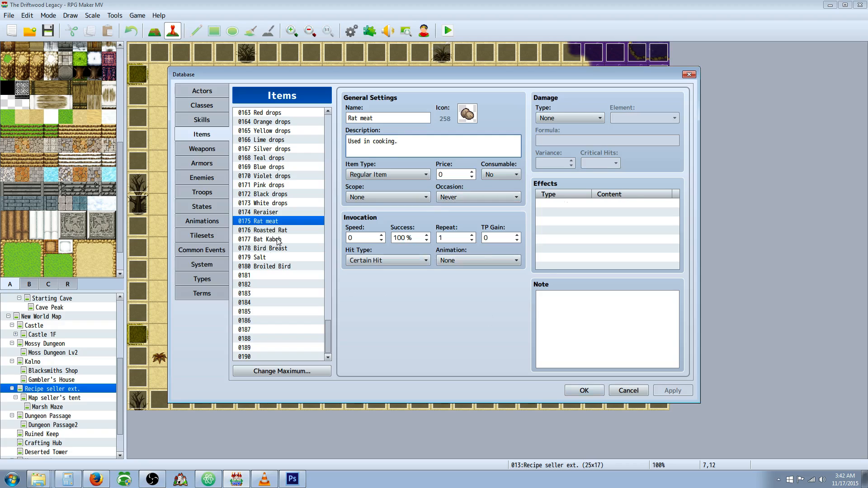
{"action": "left_click", "coordinate": [271, 248]}
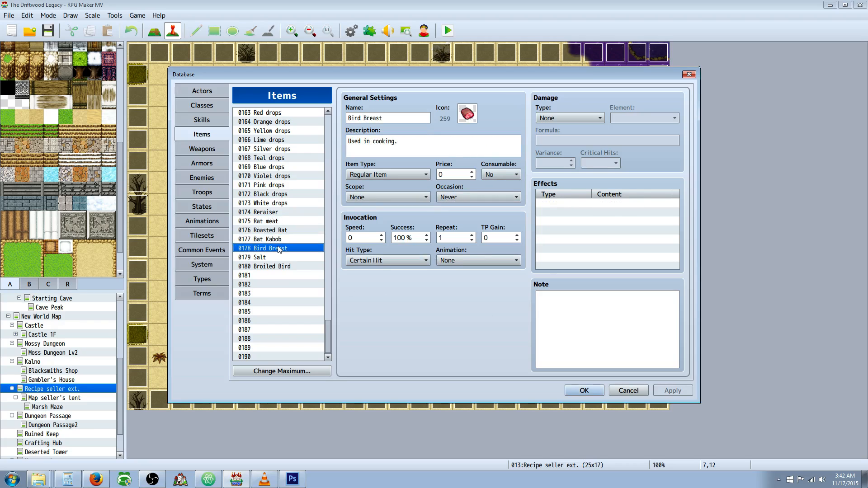
{"action": "mouse_move", "coordinate": [291, 275]}
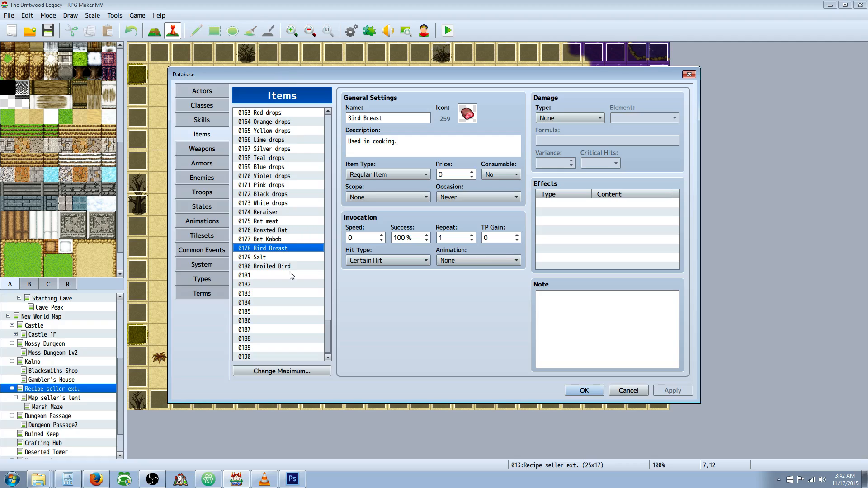
{"action": "left_click", "coordinate": [252, 256]}
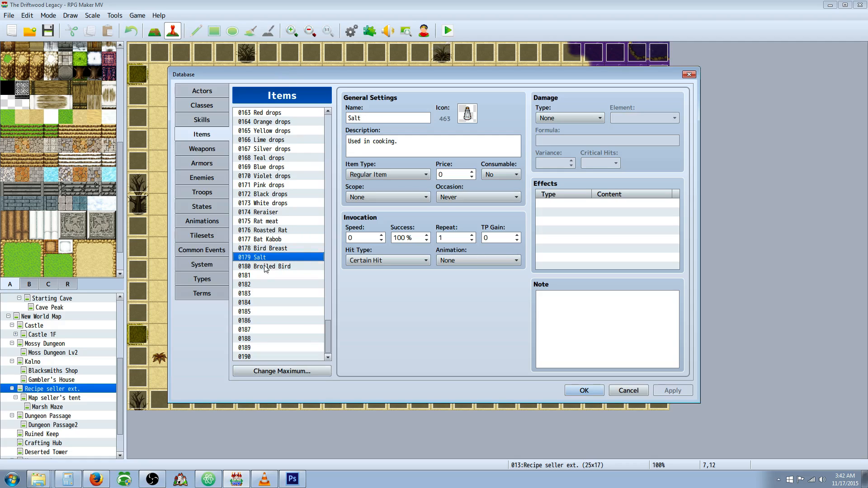
{"action": "left_click", "coordinate": [269, 248]}
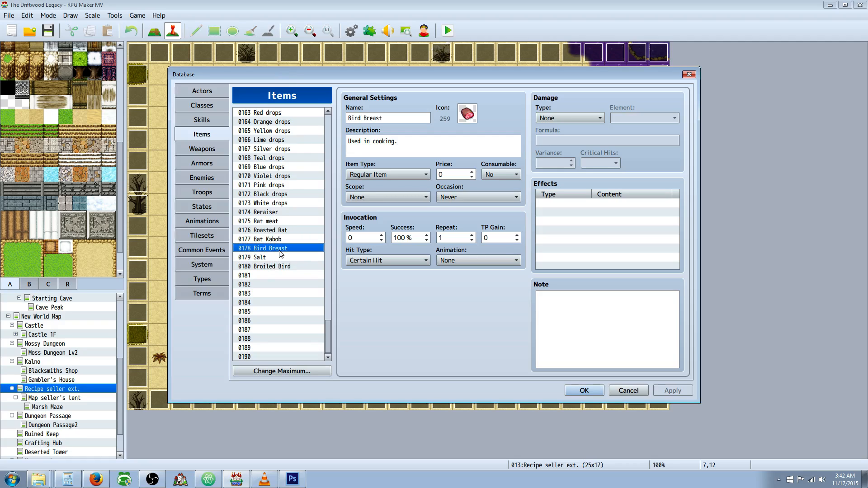
{"action": "mouse_move", "coordinate": [275, 242]}
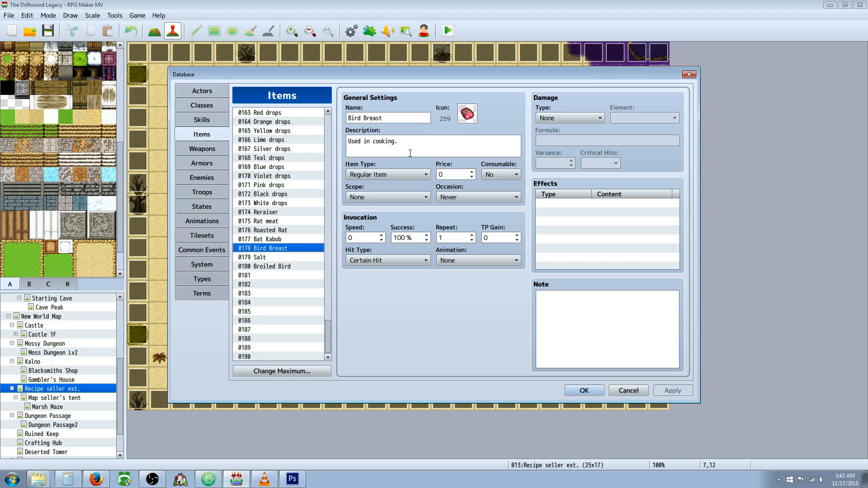
{"action": "mouse_move", "coordinate": [293, 166]}
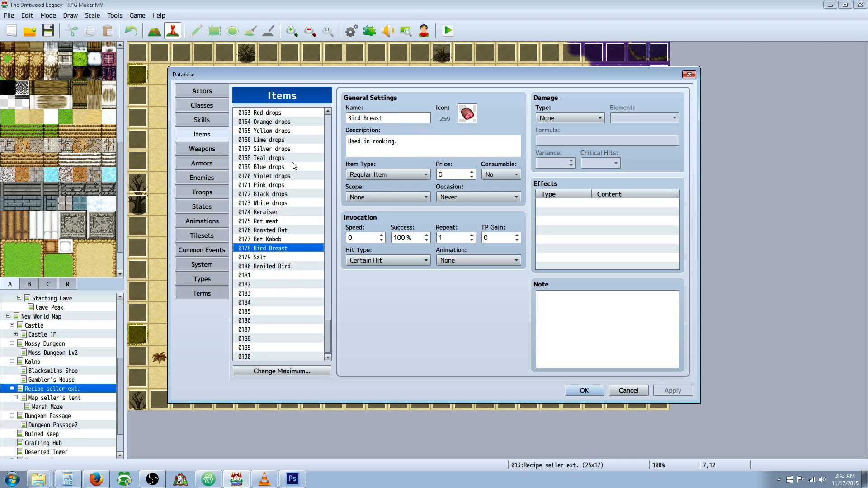
{"action": "mouse_move", "coordinate": [336, 209]}
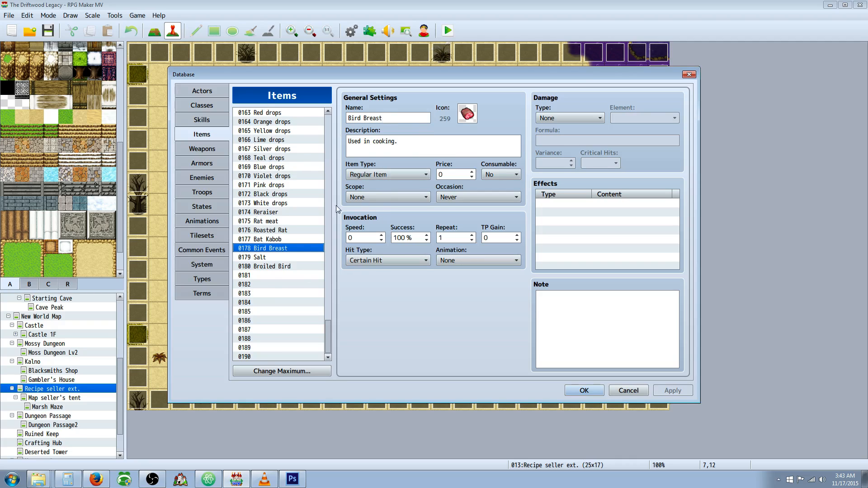
{"action": "mouse_move", "coordinate": [454, 97]}
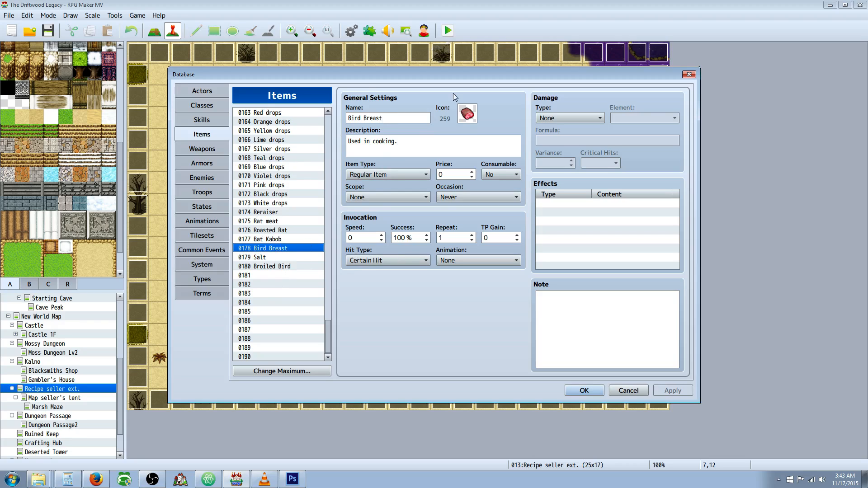
- View the Bat Kabob and Roasted Rat items, then jump to the Roasted Rat state
{"action": "left_click", "coordinate": [262, 238]}
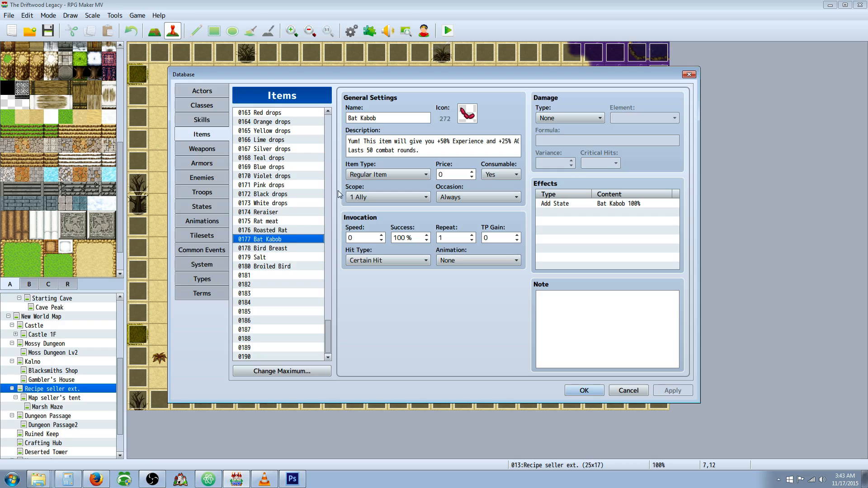
{"action": "left_click", "coordinate": [263, 230]}
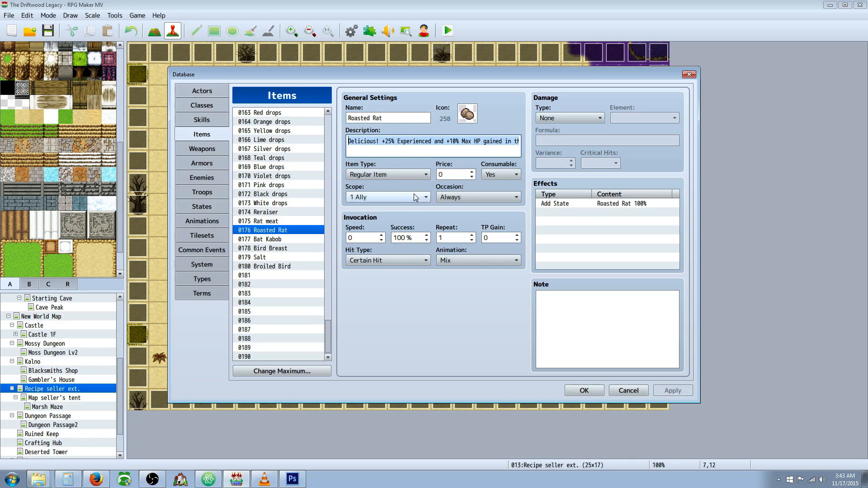
{"action": "mouse_move", "coordinate": [366, 201]}
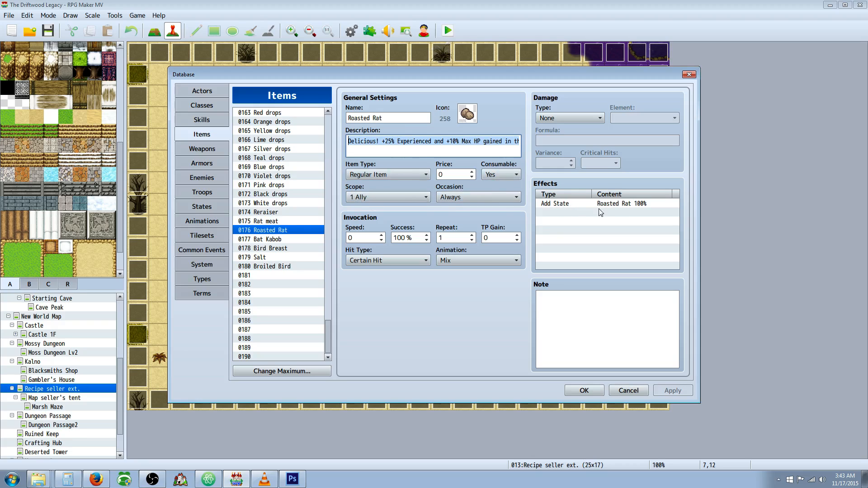
{"action": "left_click", "coordinate": [201, 206]}
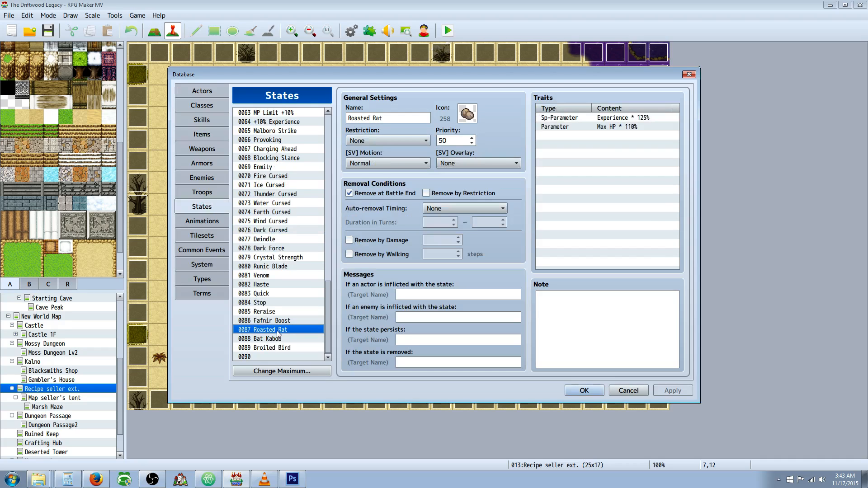
{"action": "mouse_move", "coordinate": [279, 332]}
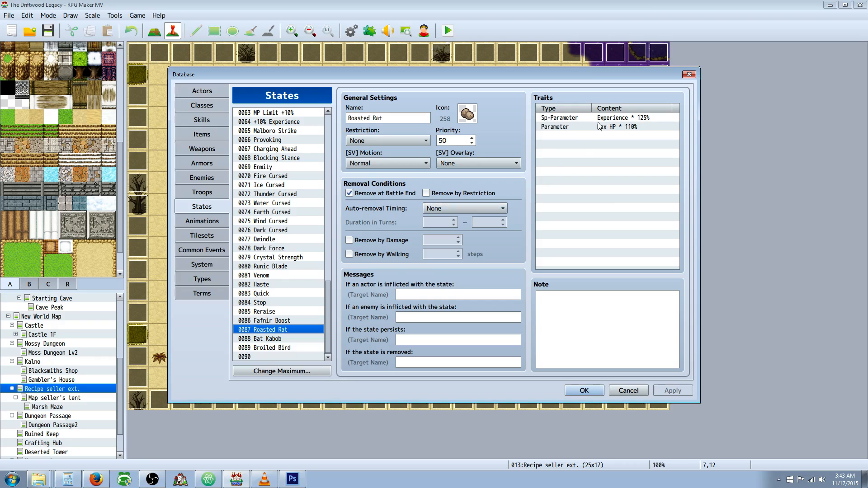
- Try a new Experience 125% trait on the Roasted Rat state, then cancel it
{"action": "right_click", "coordinate": [606, 126]}
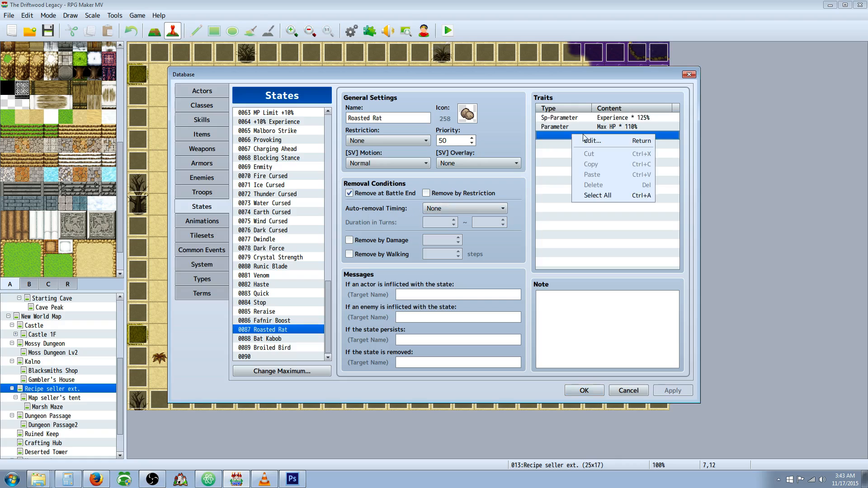
{"action": "left_click", "coordinate": [591, 140]}
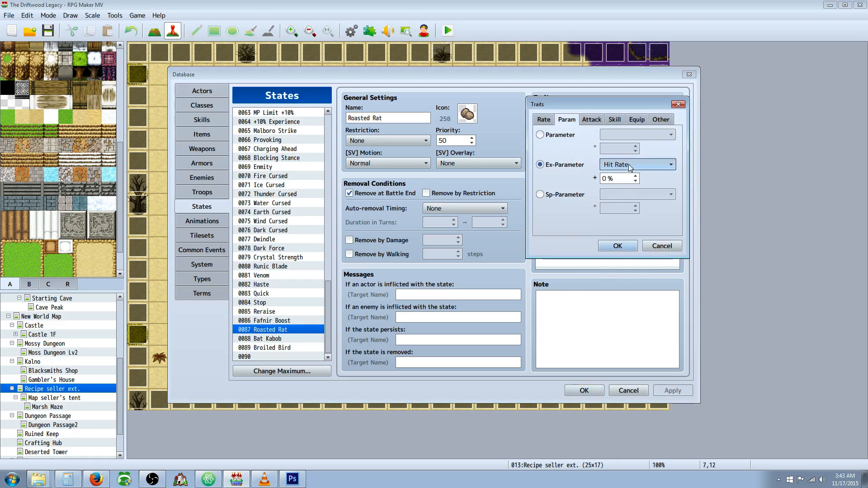
{"action": "left_click", "coordinate": [540, 194]}
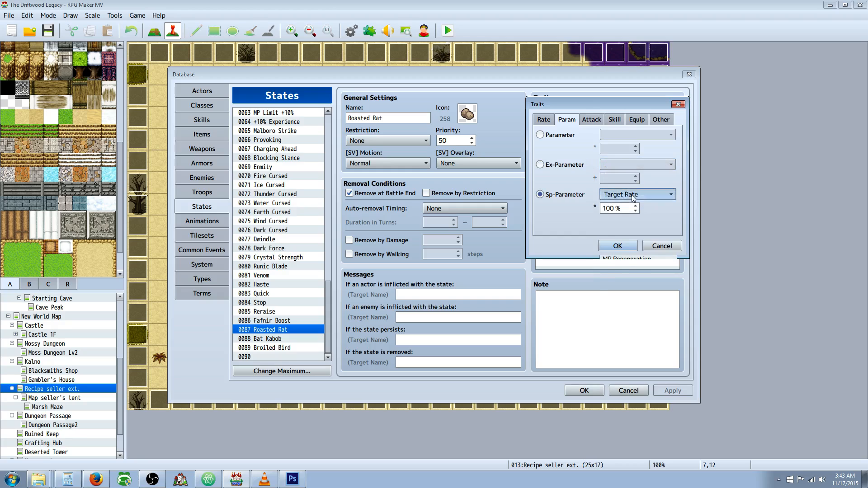
{"action": "left_click", "coordinate": [637, 194]}
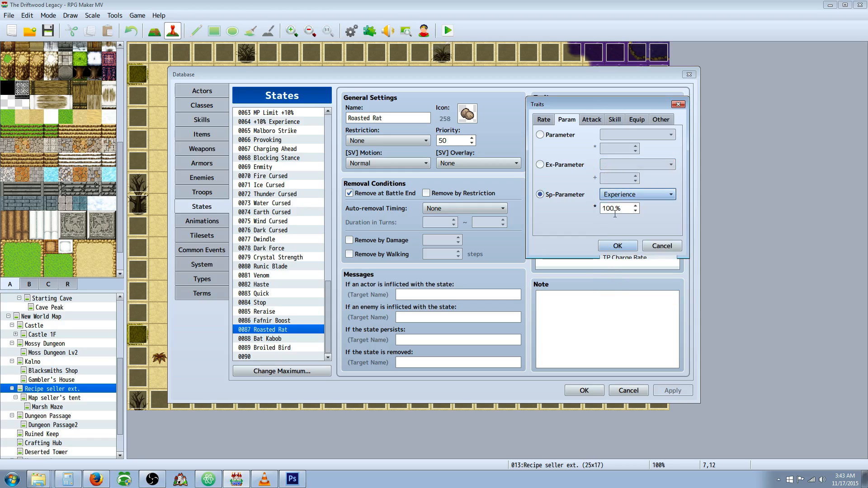
{"action": "type", "text": "125"}
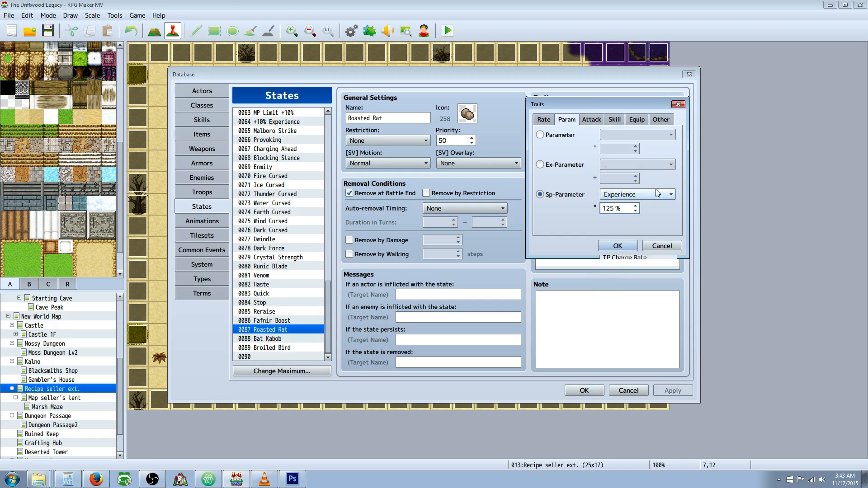
{"action": "left_click", "coordinate": [616, 245]}
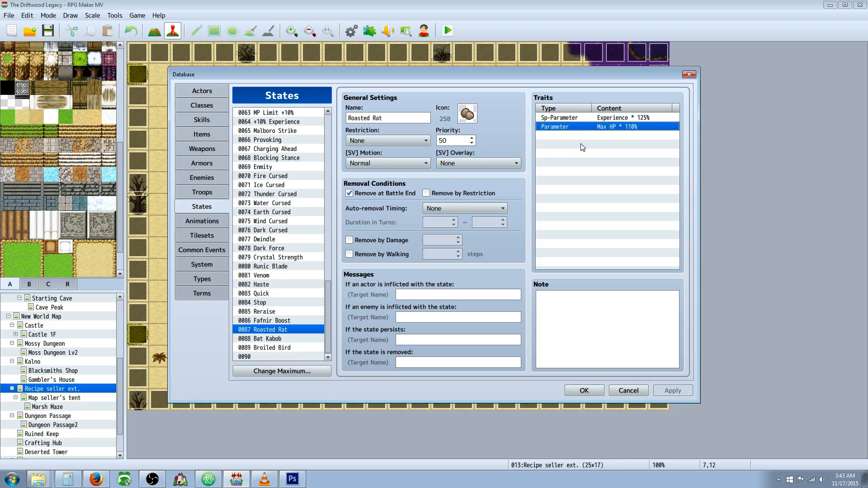
- Browse parameter trait options, then review Bat Kabob's Agility trait and the Broiled Bird state
{"action": "double_click", "coordinate": [606, 126]}
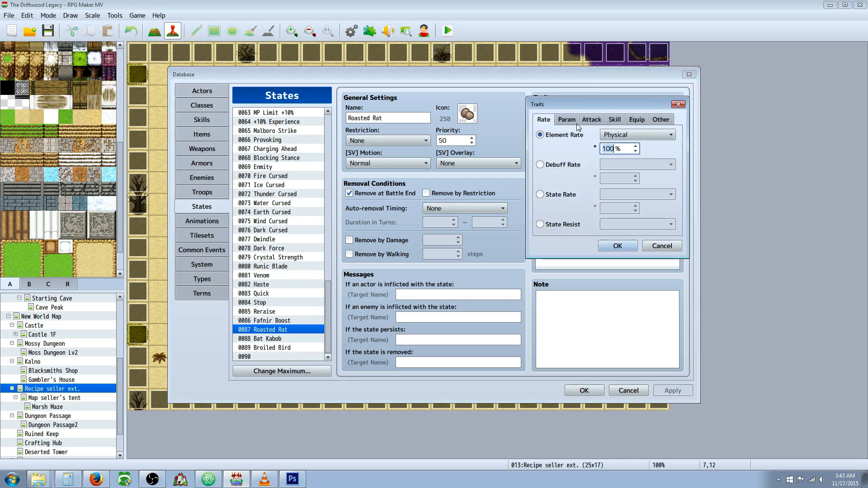
{"action": "left_click", "coordinate": [565, 120]}
{"action": "type", "text": "11"}
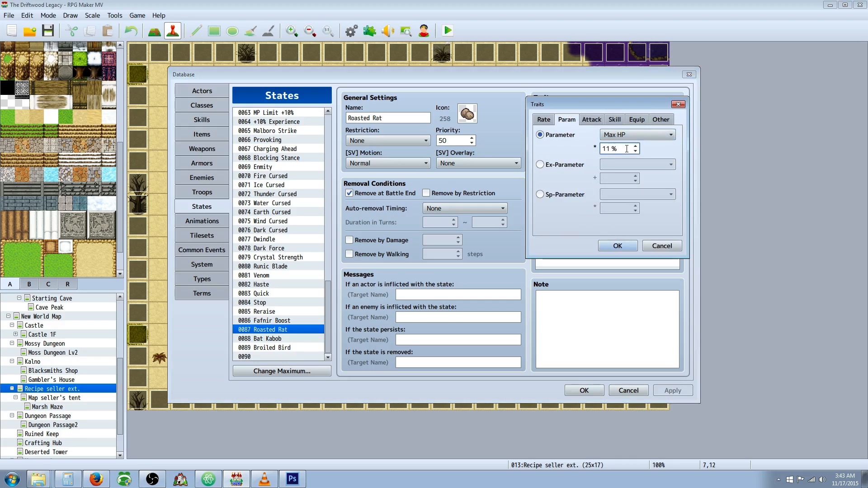
{"action": "left_click", "coordinate": [616, 245]}
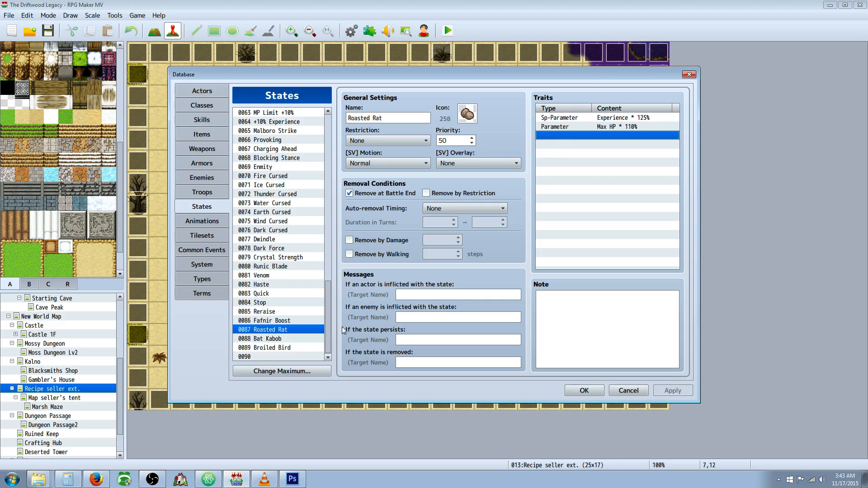
{"action": "left_click", "coordinate": [264, 338]}
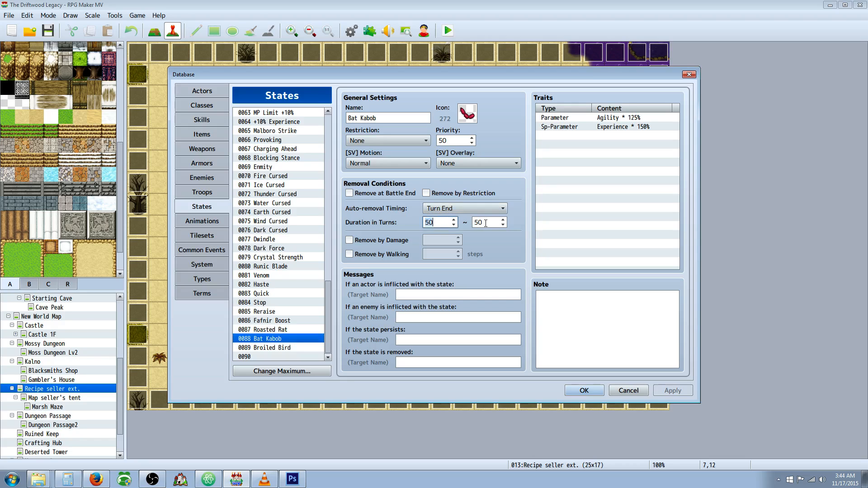
{"action": "left_click", "coordinate": [607, 117]}
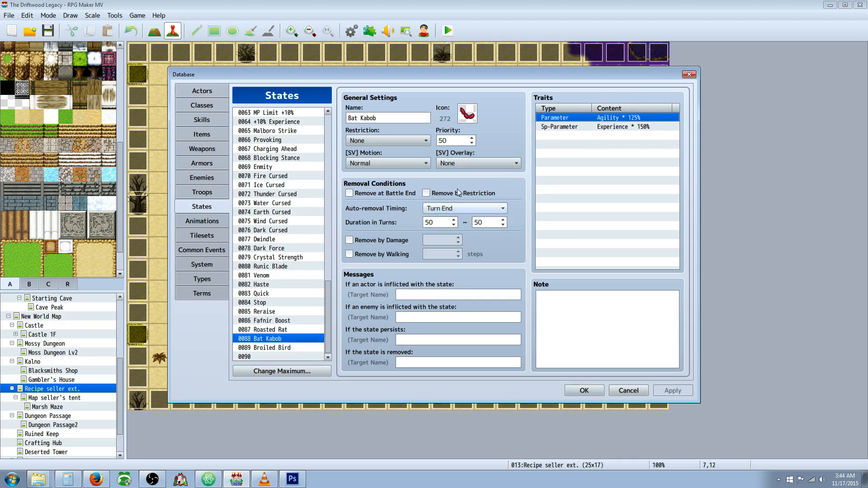
{"action": "left_click", "coordinate": [271, 347]}
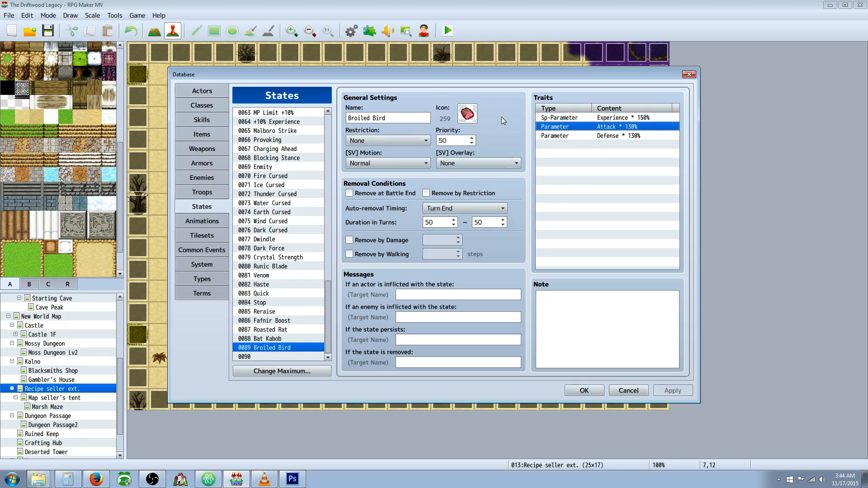
{"action": "mouse_move", "coordinate": [574, 172]}
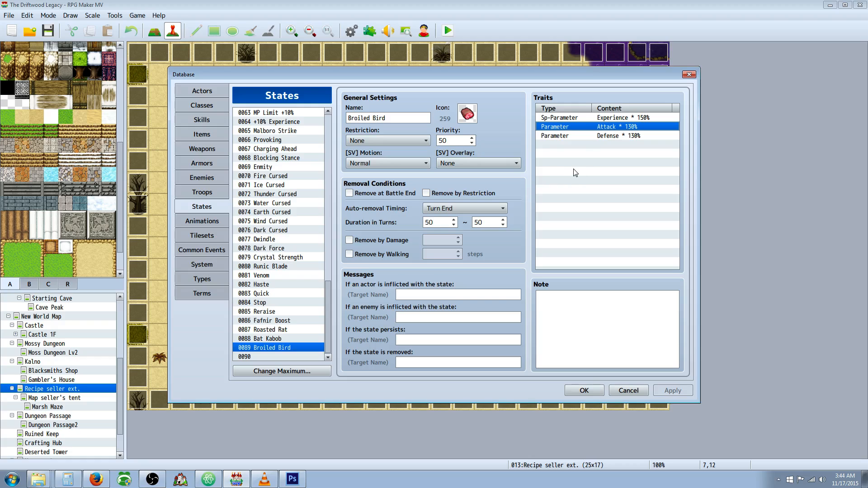
{"action": "mouse_move", "coordinate": [403, 179]}
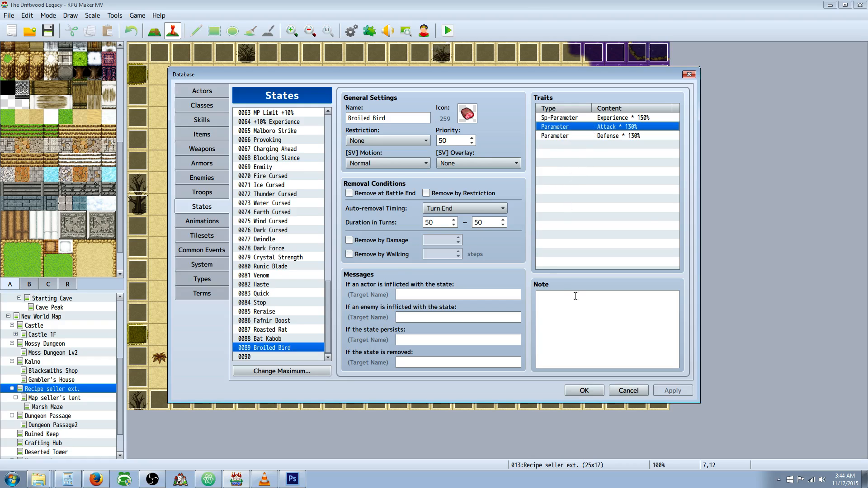
{"action": "mouse_move", "coordinate": [221, 205]}
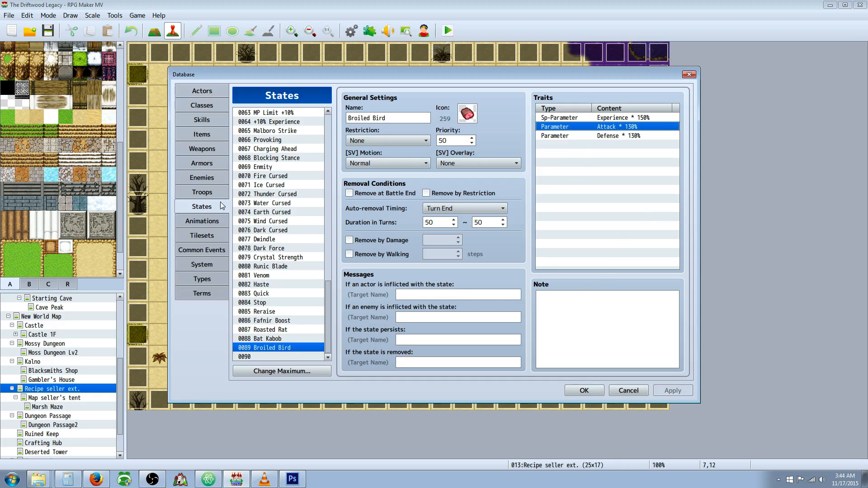
{"action": "mouse_move", "coordinate": [202, 134]}
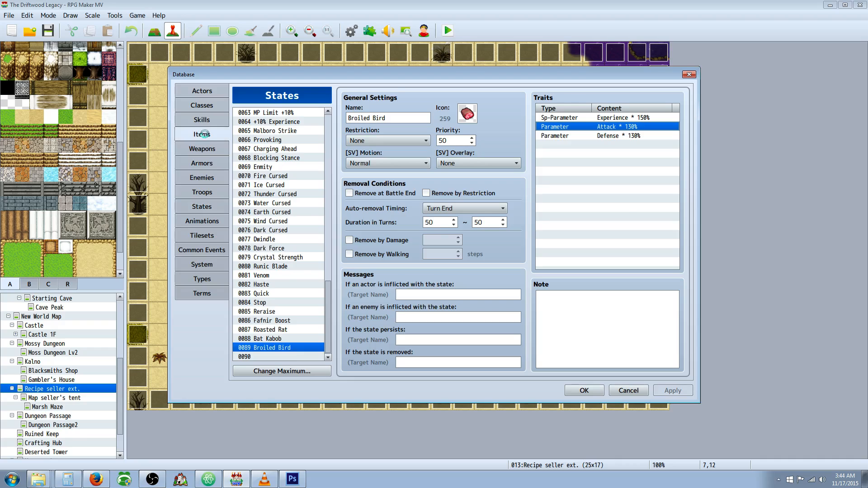
- Recheck Roasted Rat's Add State effect for the Roasted Rat state, then view Bird Breast
{"action": "left_click", "coordinate": [201, 134]}
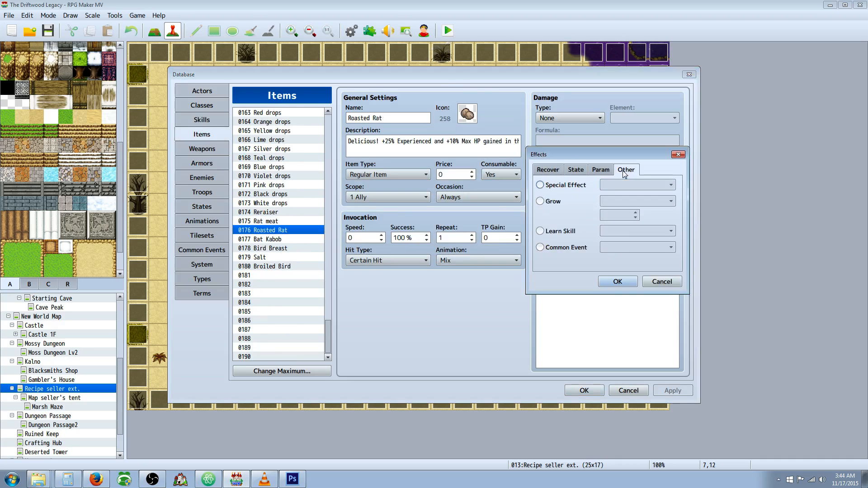
{"action": "left_click", "coordinate": [616, 281]}
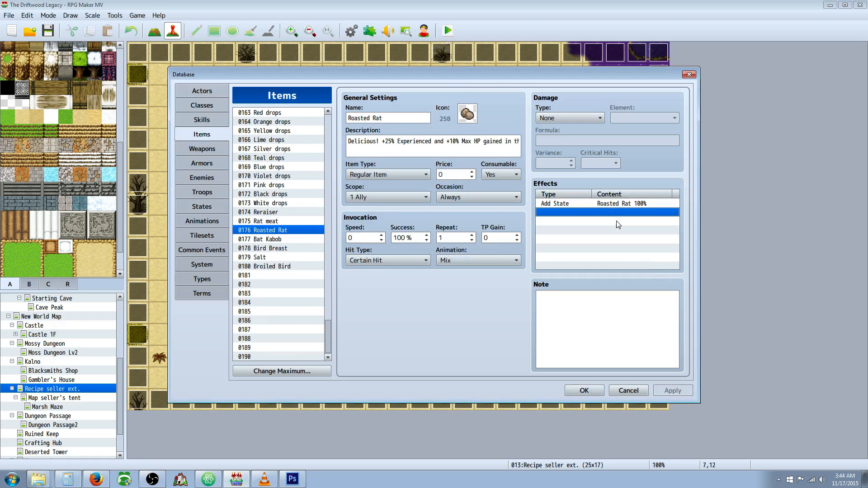
{"action": "double_click", "coordinate": [607, 211]}
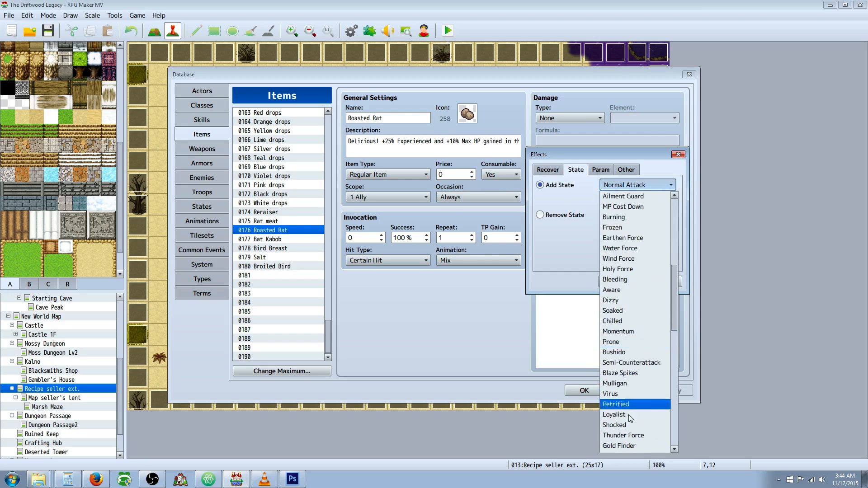
{"action": "scroll", "scroll_direction": "down", "scroll_amount": 3}
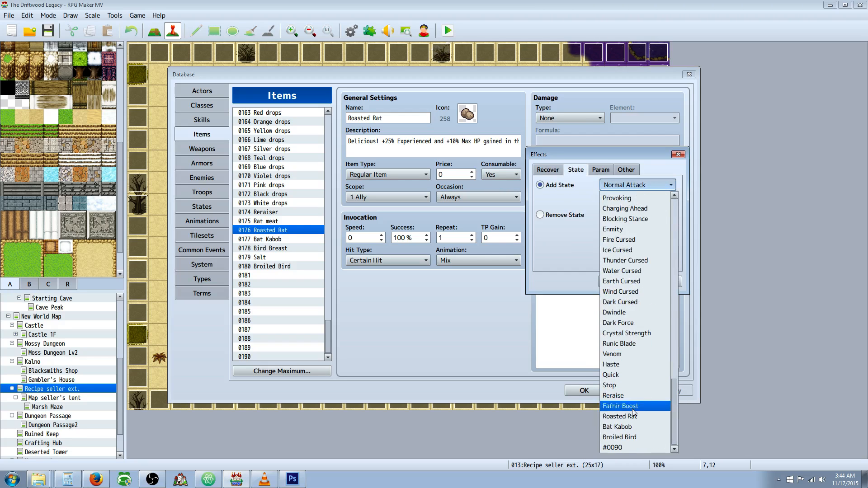
{"action": "left_click", "coordinate": [636, 185]}
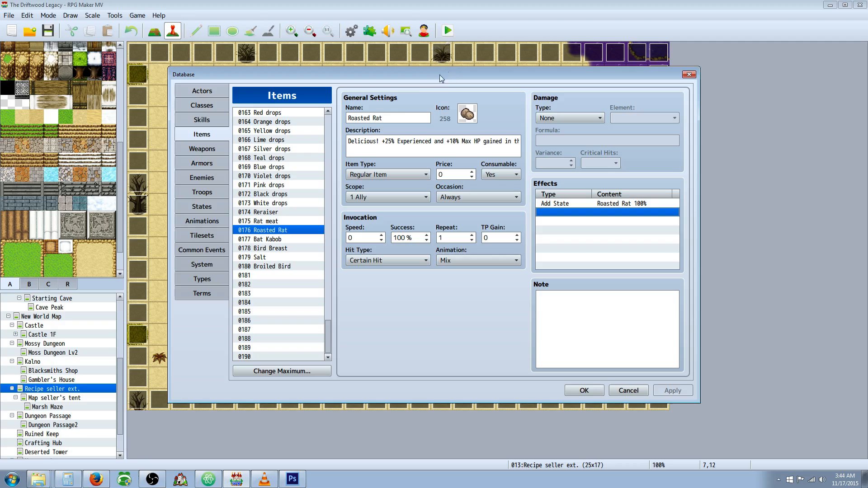
{"action": "left_click", "coordinate": [265, 248]}
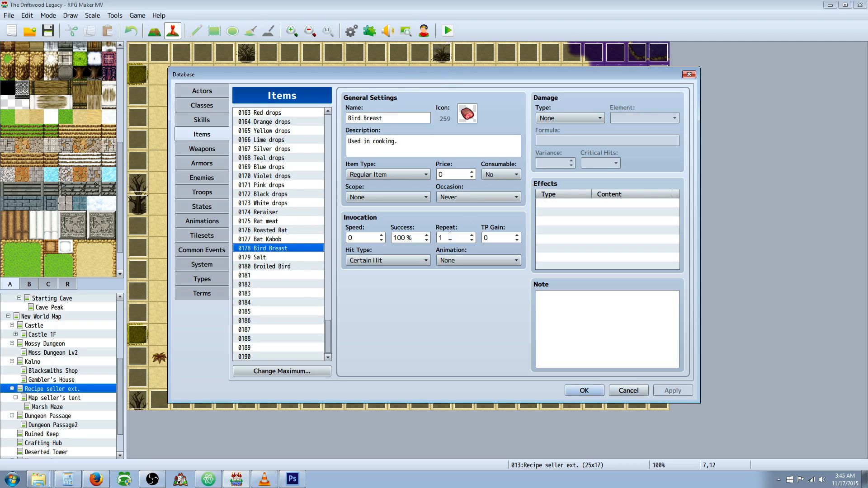
{"action": "mouse_move", "coordinate": [272, 213]}
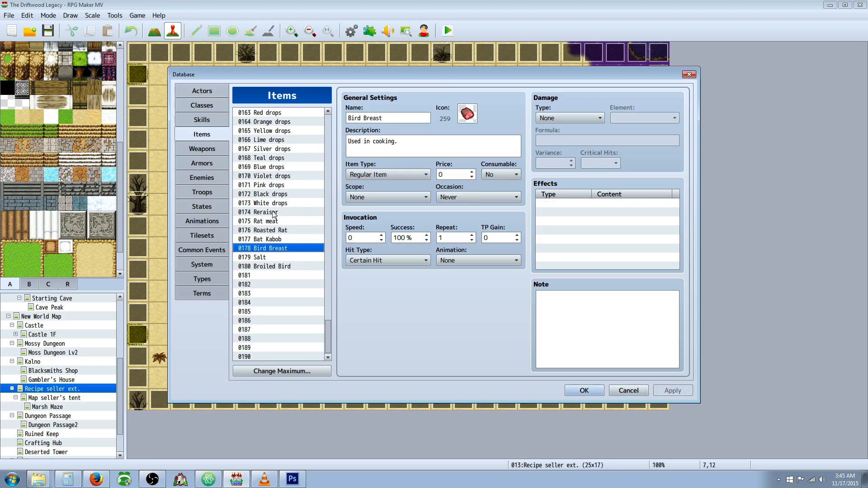
{"action": "mouse_move", "coordinate": [263, 167]}
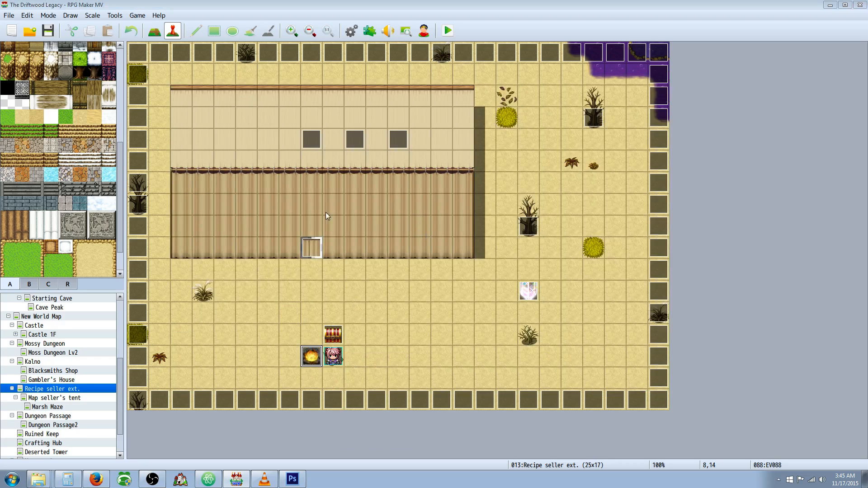
- Open the campfire cooking event and inspect its five-dish Show Choices command without changes
{"action": "double_click", "coordinate": [333, 356]}
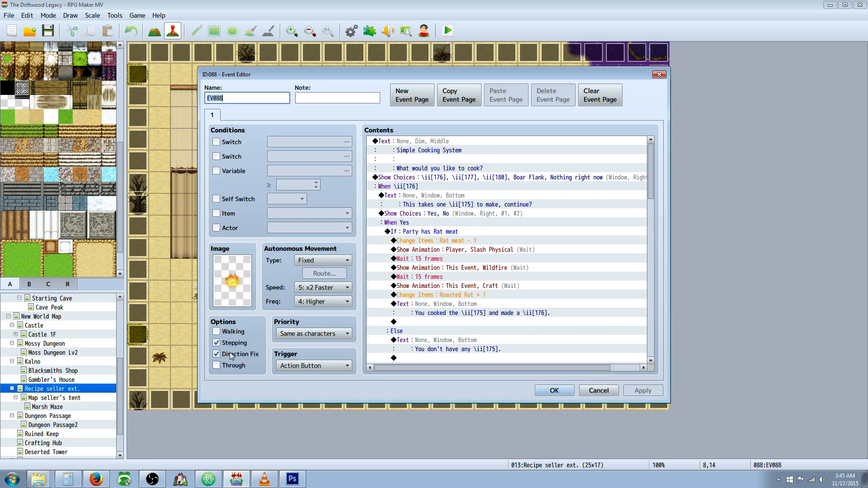
{"action": "mouse_move", "coordinate": [246, 358]}
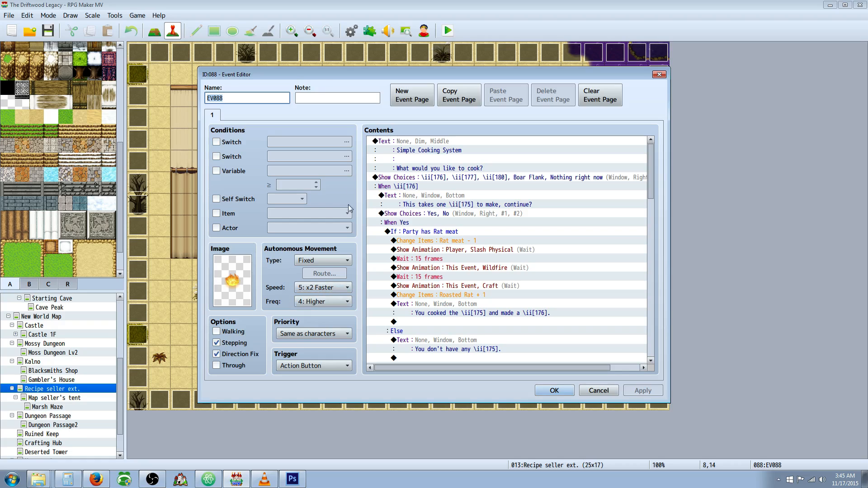
{"action": "mouse_move", "coordinate": [436, 337]}
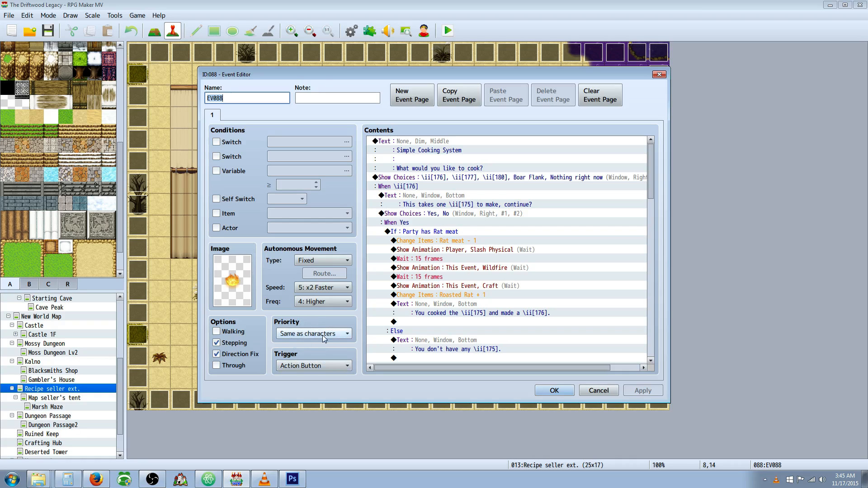
{"action": "mouse_move", "coordinate": [410, 331]}
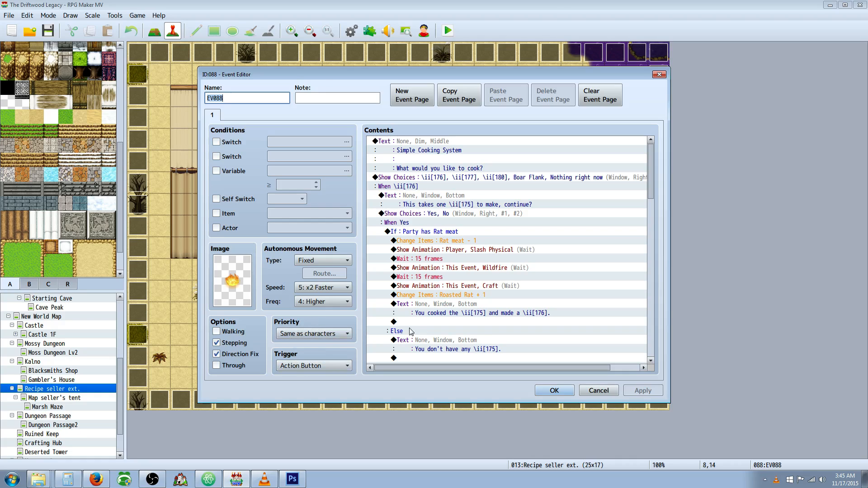
{"action": "mouse_move", "coordinate": [368, 311]}
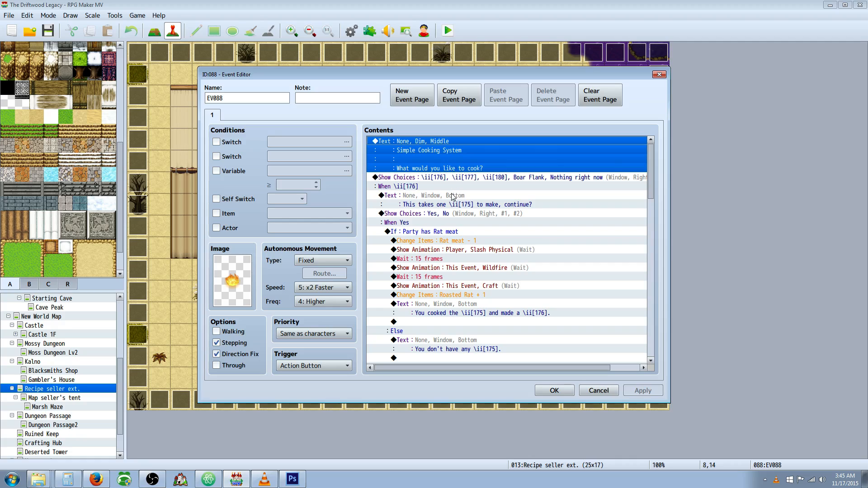
{"action": "mouse_move", "coordinate": [448, 145]}
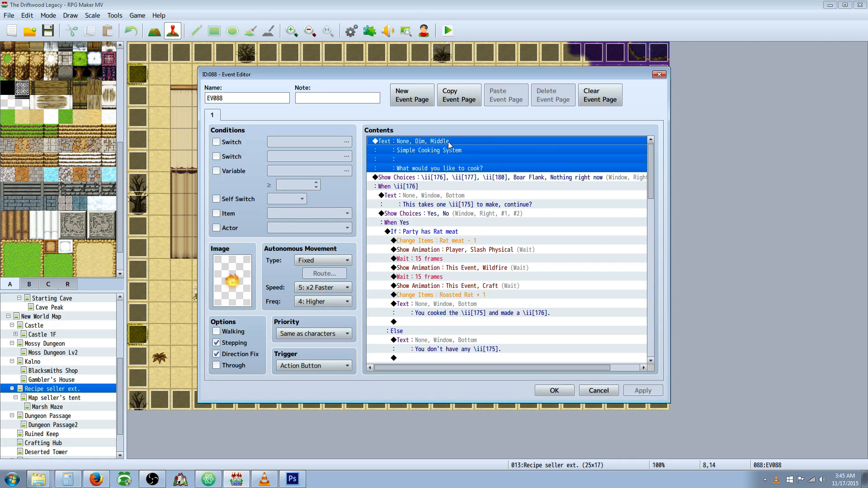
{"action": "mouse_move", "coordinate": [457, 151]}
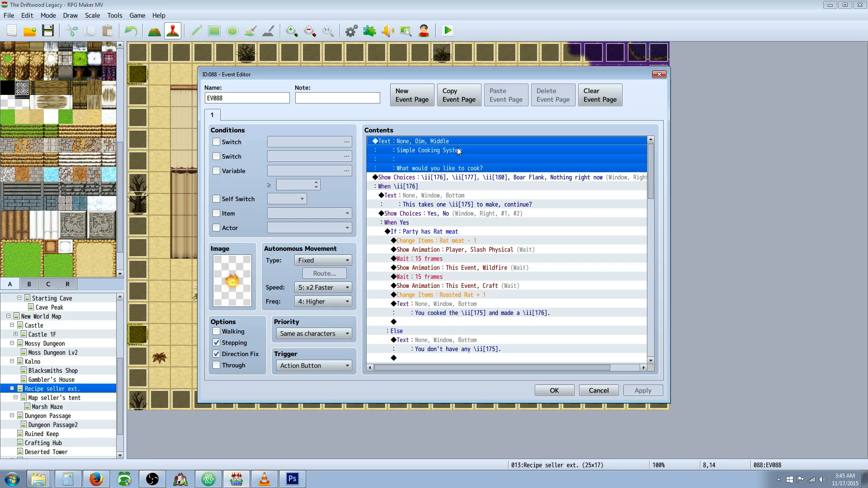
{"action": "left_click", "coordinate": [437, 168]}
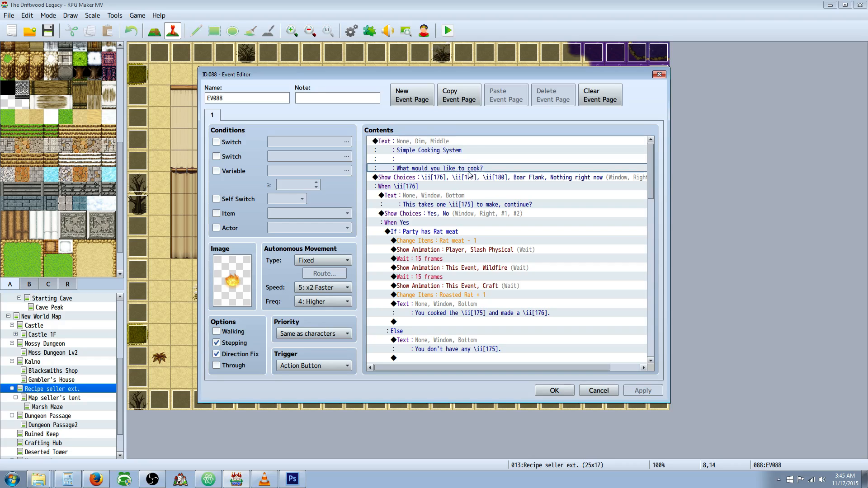
{"action": "left_click", "coordinate": [412, 141]}
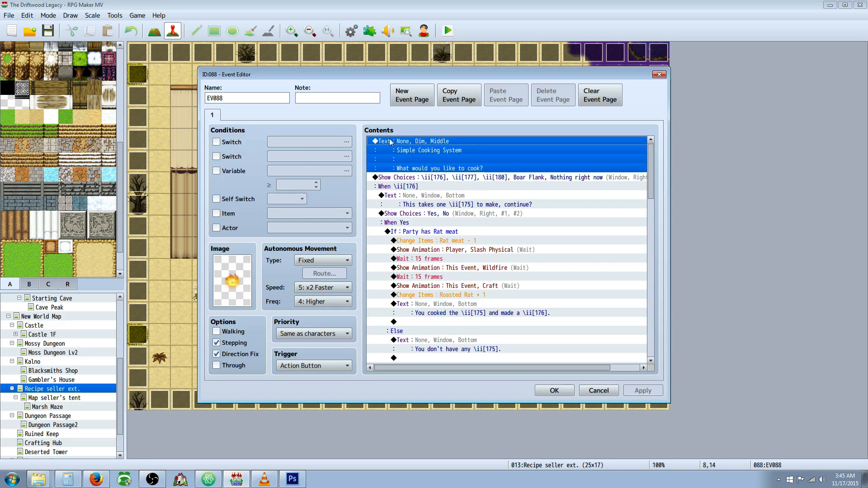
{"action": "right_click", "coordinate": [446, 182]}
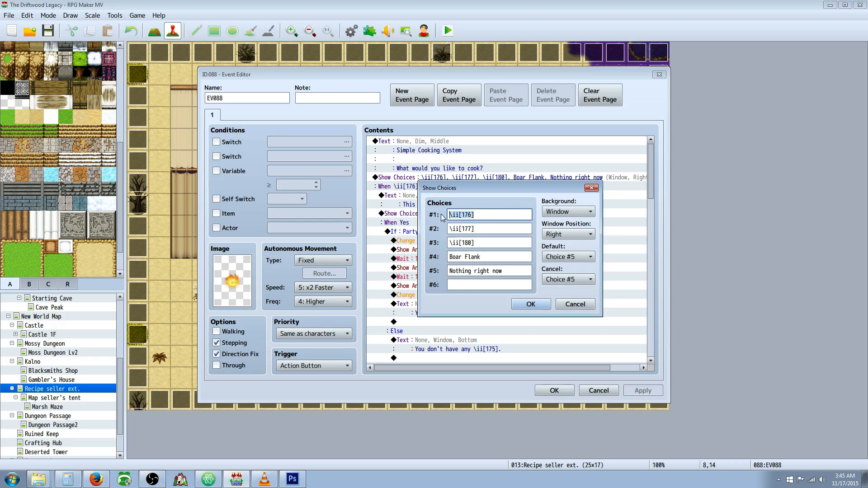
{"action": "left_click", "coordinate": [473, 214]}
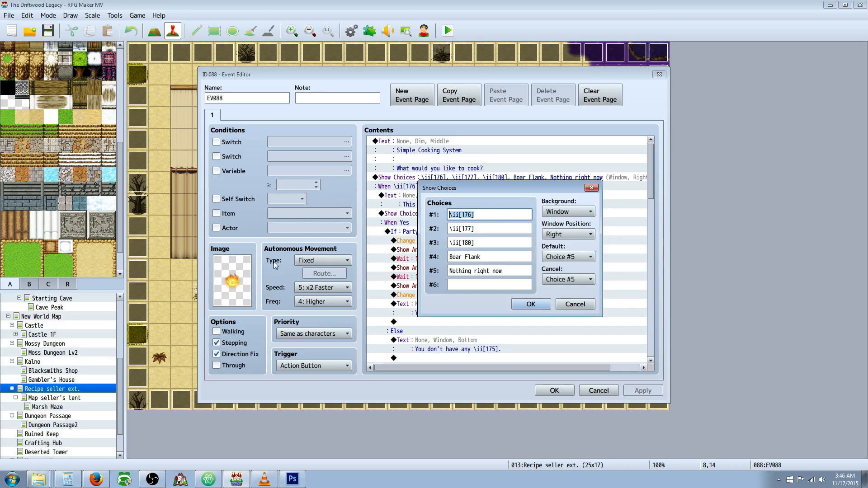
{"action": "left_click", "coordinate": [488, 214]}
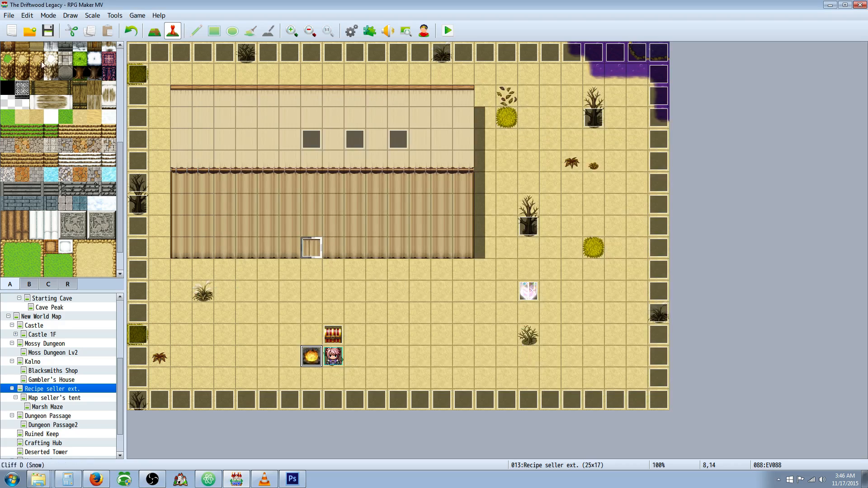
{"action": "left_click", "coordinate": [369, 30]}
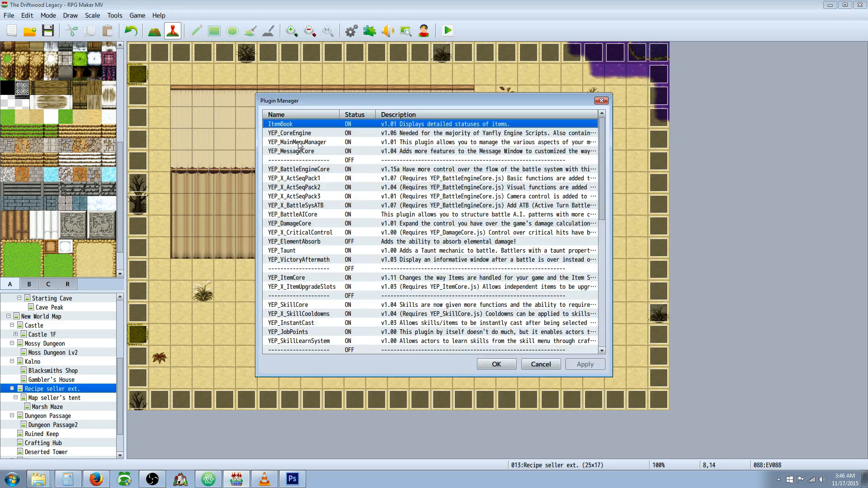
{"action": "left_click", "coordinate": [289, 132]}
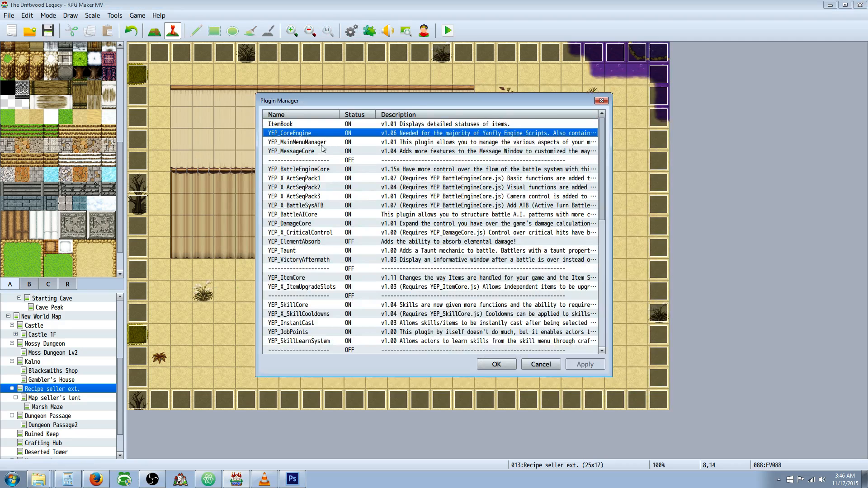
{"action": "left_click", "coordinate": [291, 151]}
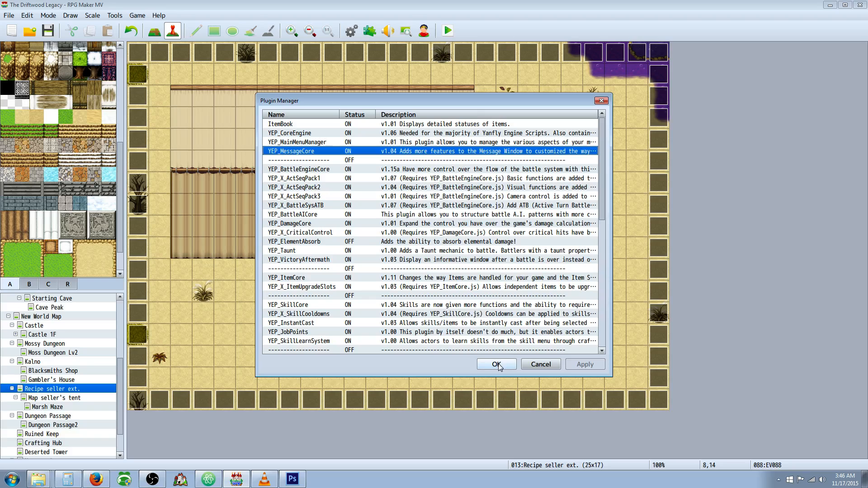
{"action": "left_click", "coordinate": [495, 364]}
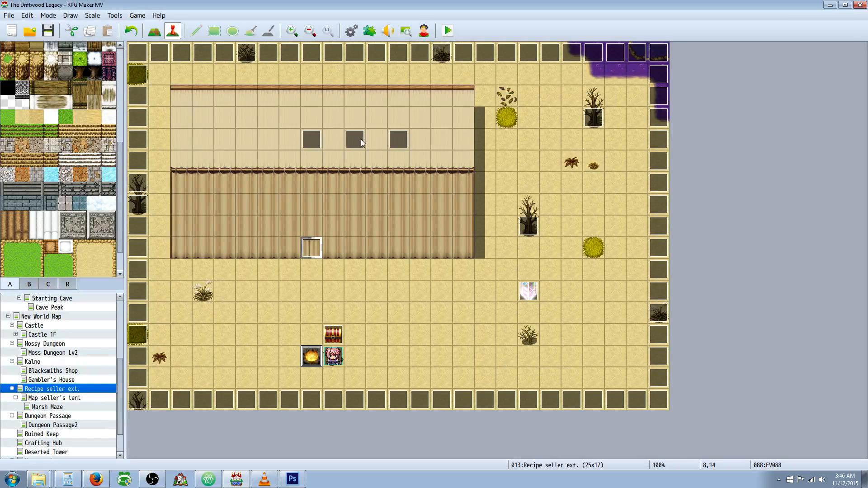
{"action": "right_click", "coordinate": [332, 357]}
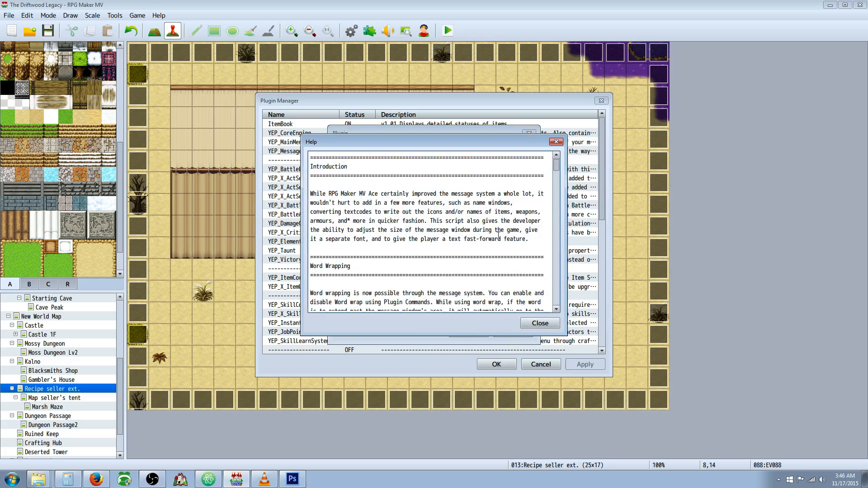
{"action": "scroll", "scroll_direction": "down", "scroll_amount": 3}
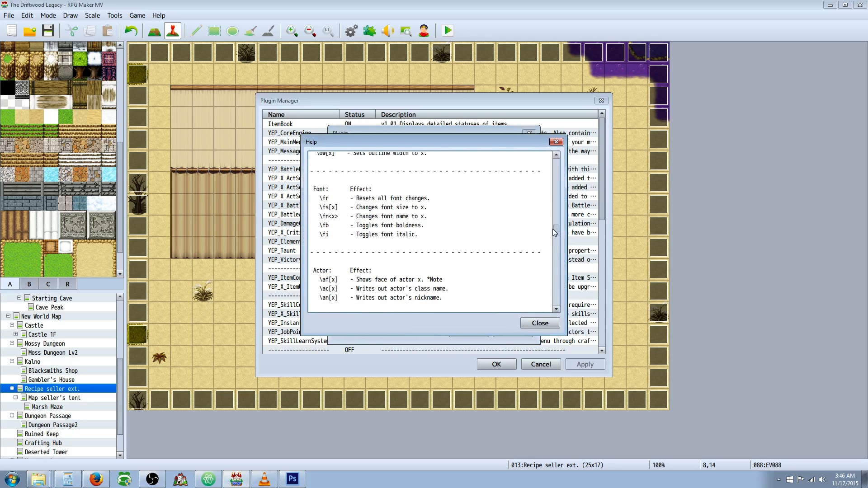
{"action": "scroll", "scroll_direction": "down", "scroll_amount": 3}
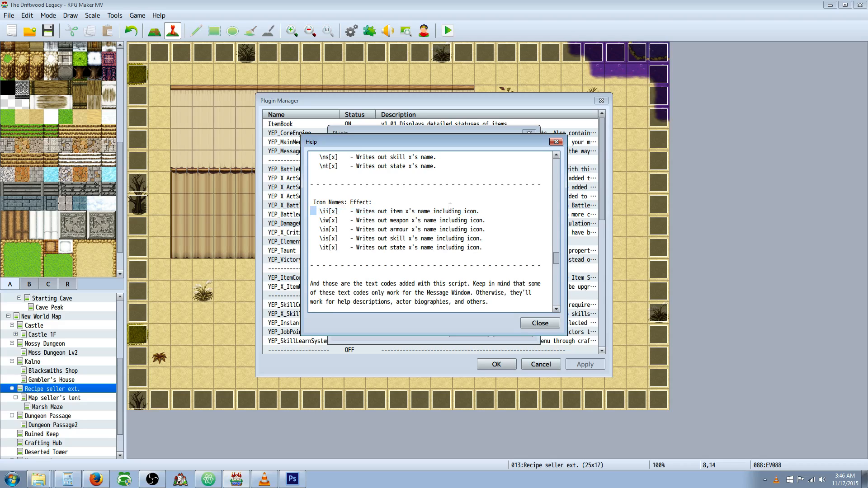
{"action": "mouse_move", "coordinate": [498, 268]}
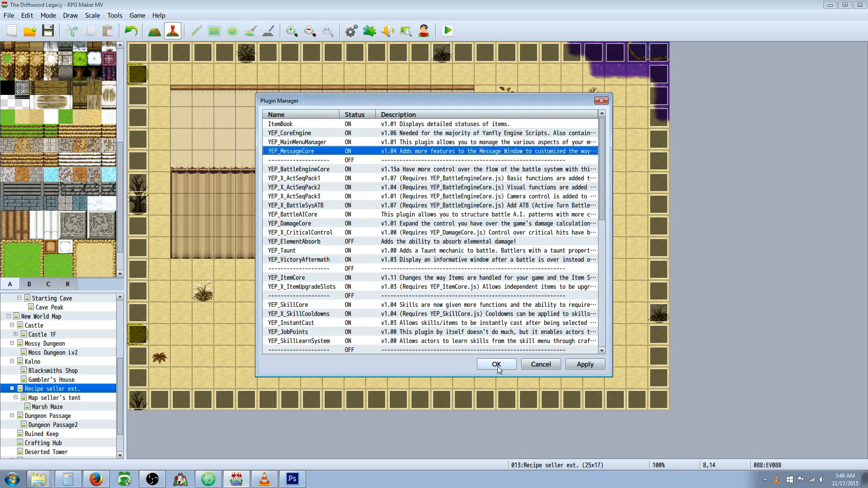
{"action": "left_click", "coordinate": [495, 364]}
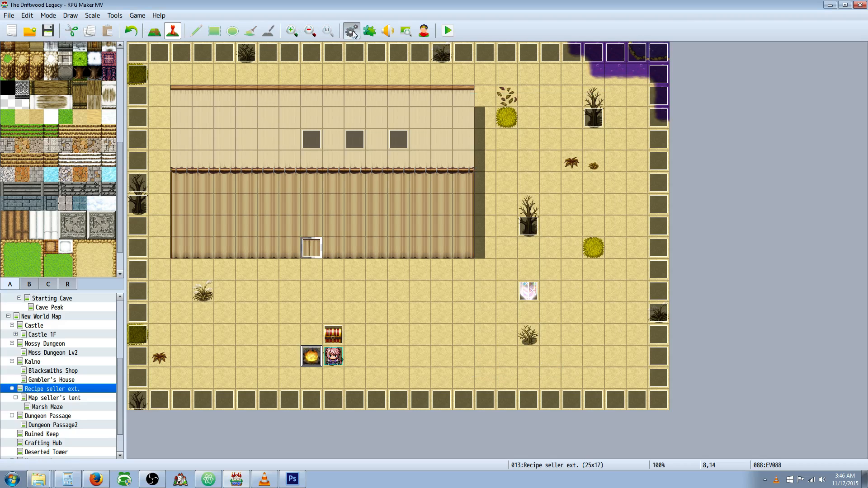
{"action": "left_click", "coordinate": [350, 30]}
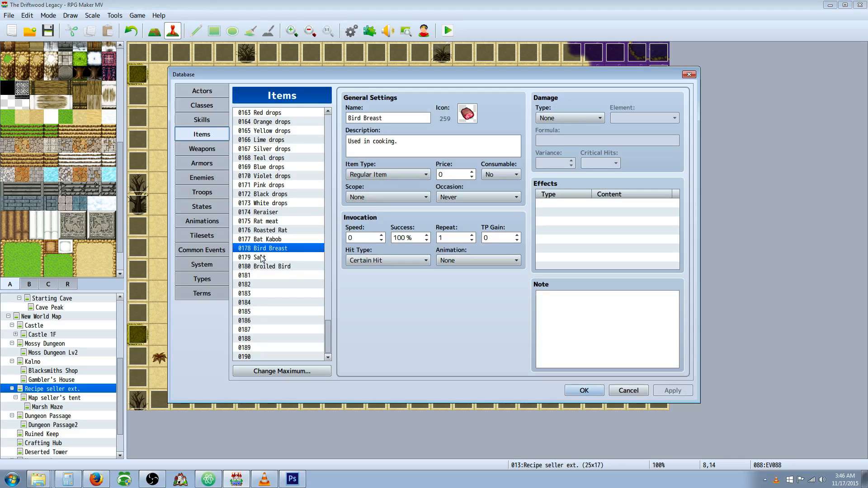
{"action": "left_click", "coordinate": [266, 221]}
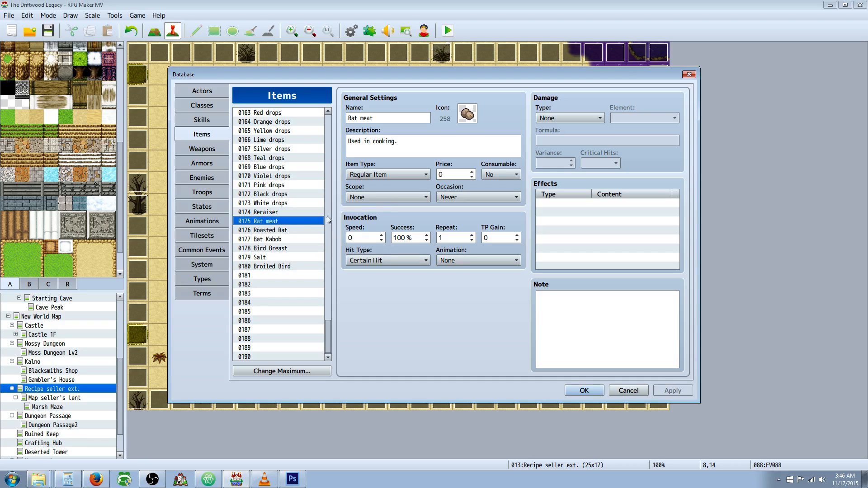
{"action": "mouse_move", "coordinate": [334, 168]}
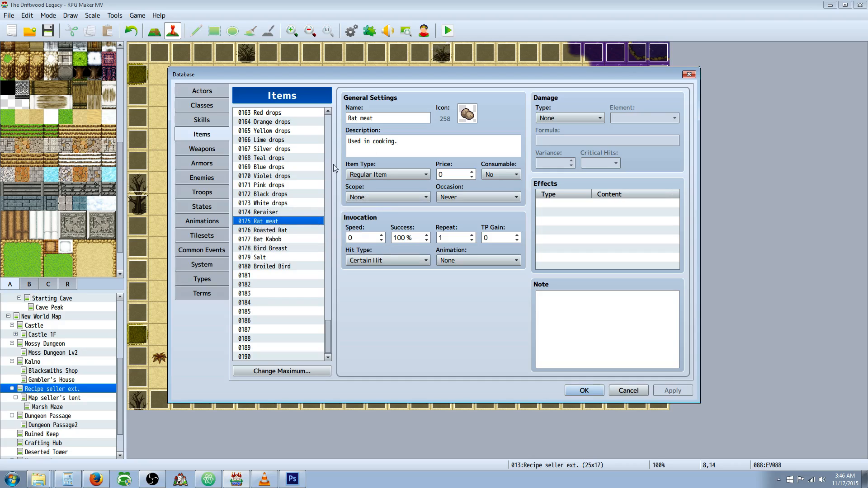
{"action": "mouse_move", "coordinate": [296, 223]}
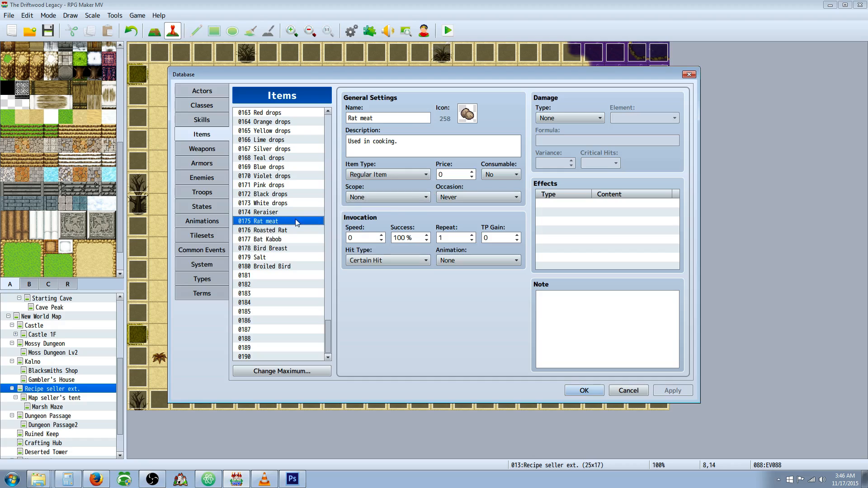
{"action": "mouse_move", "coordinate": [468, 113]}
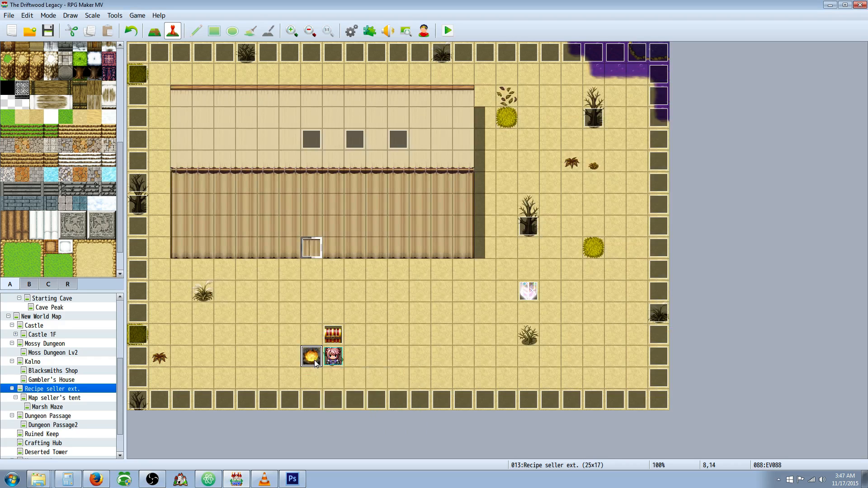
- Reopen the campfire event and review its five cooking choices without changing them
{"action": "double_click", "coordinate": [311, 355]}
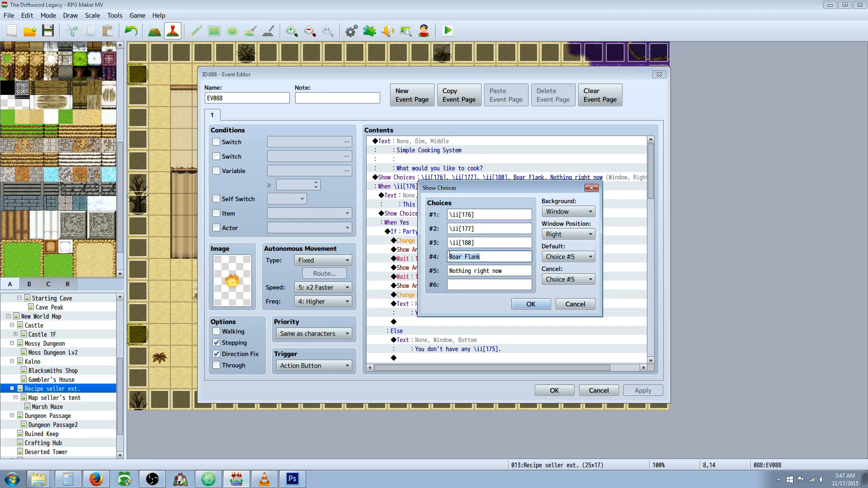
{"action": "left_click", "coordinate": [489, 243]}
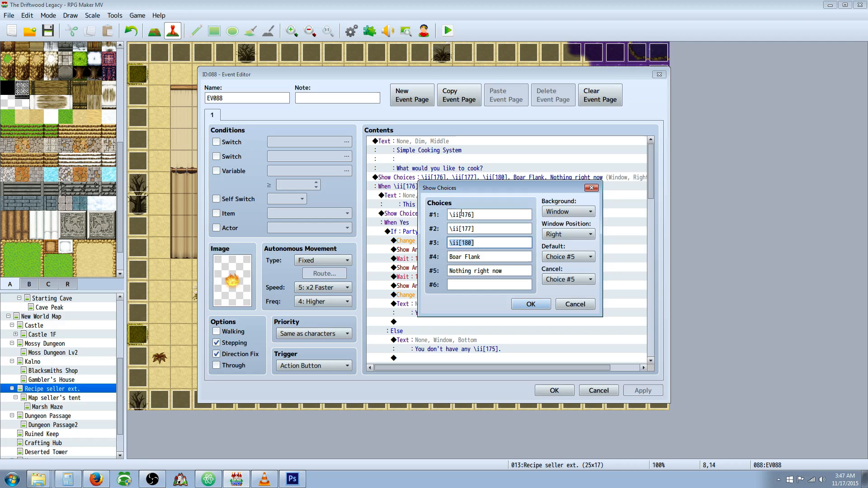
{"action": "left_click", "coordinate": [488, 256]}
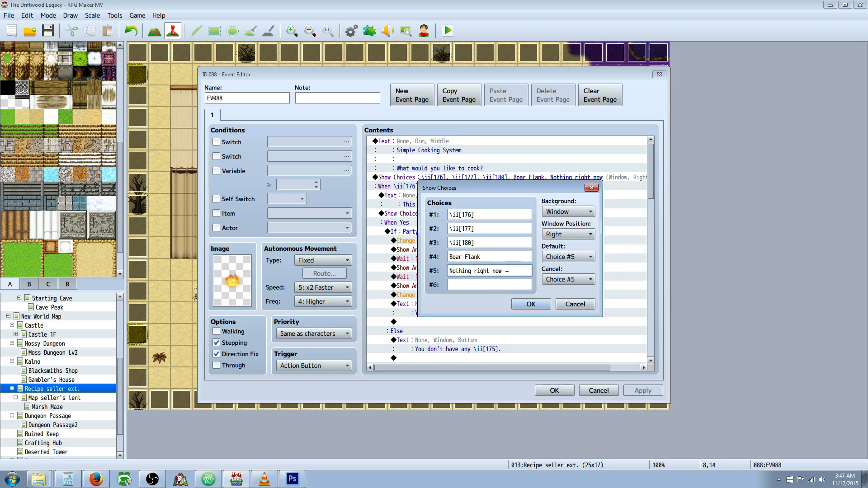
{"action": "left_click", "coordinate": [529, 304]}
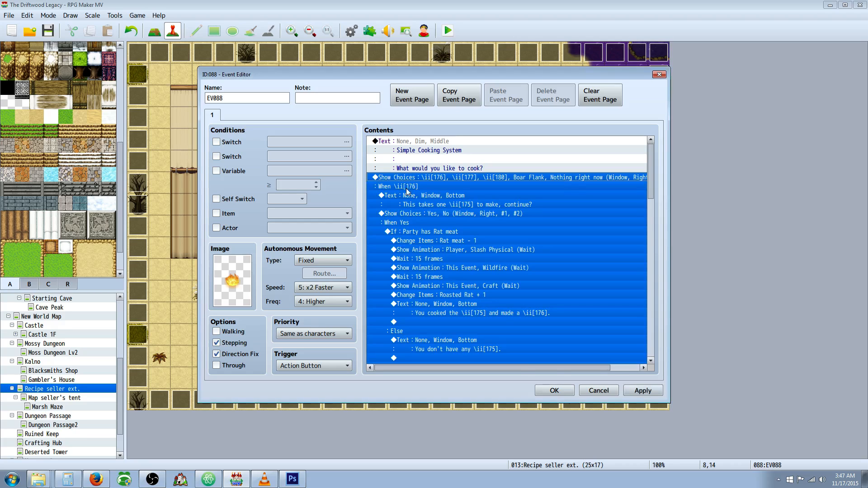
- Edit the 'This takes one… to make, continue?' confirmation message and confirm it
{"action": "left_click", "coordinate": [421, 196]}
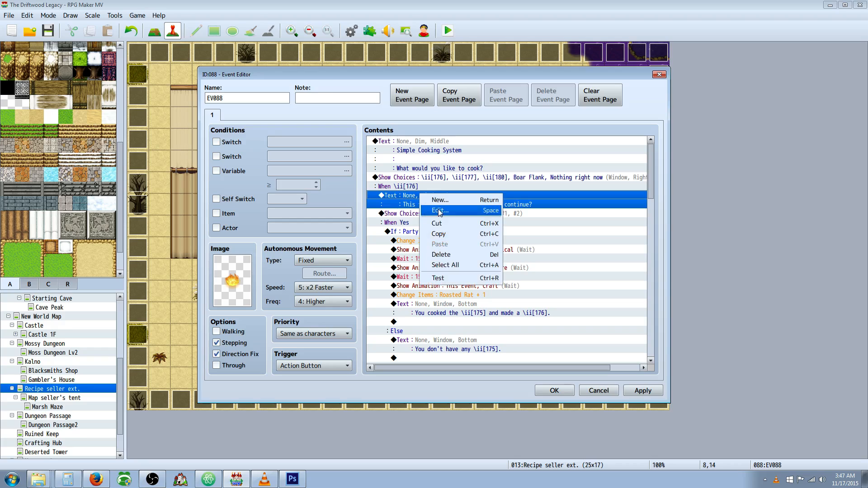
{"action": "left_click", "coordinate": [439, 210]}
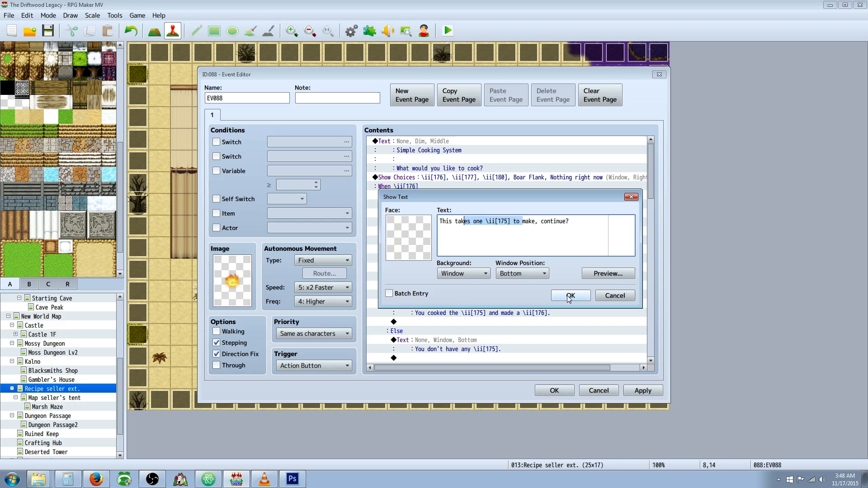
{"action": "left_click", "coordinate": [569, 295]}
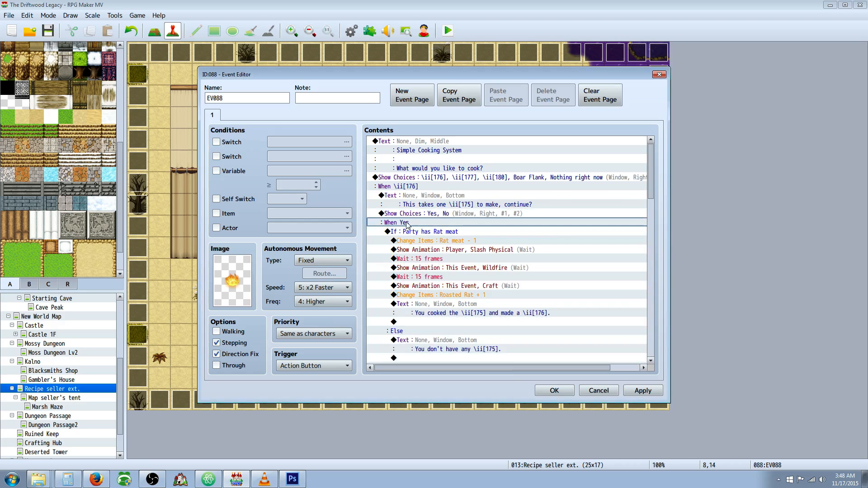
{"action": "right_click", "coordinate": [423, 186]}
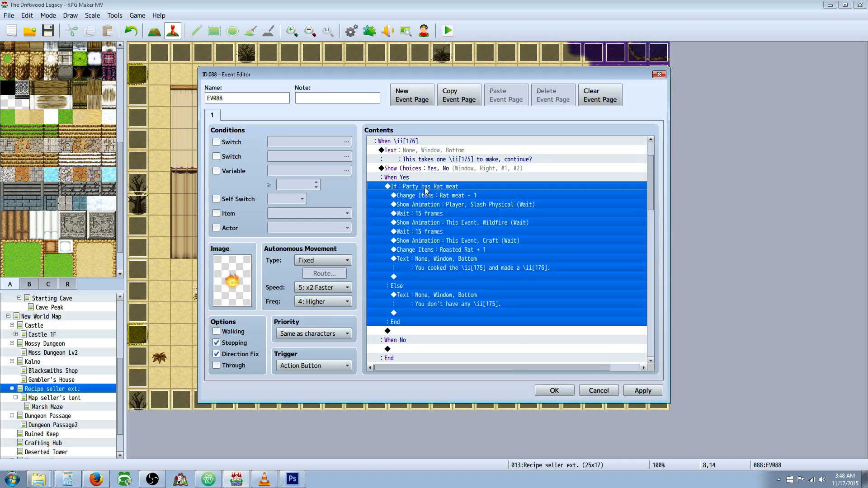
{"action": "left_click", "coordinate": [422, 213]}
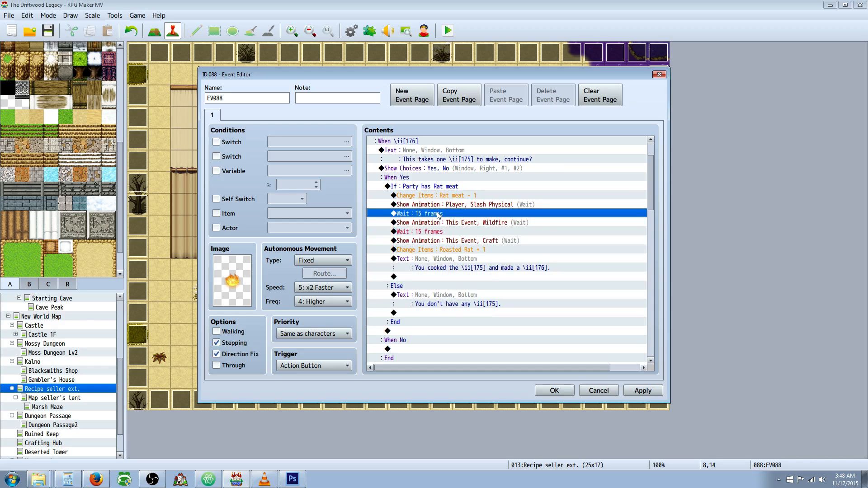
{"action": "mouse_move", "coordinate": [435, 192]}
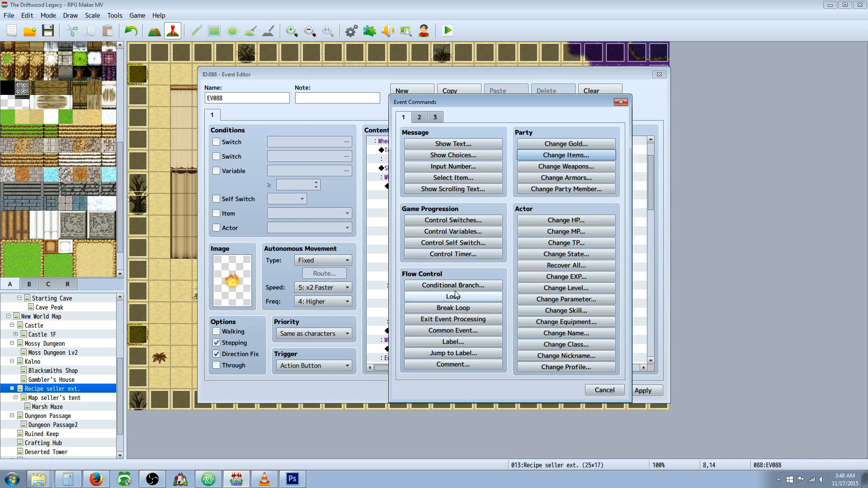
{"action": "left_click", "coordinate": [451, 285]}
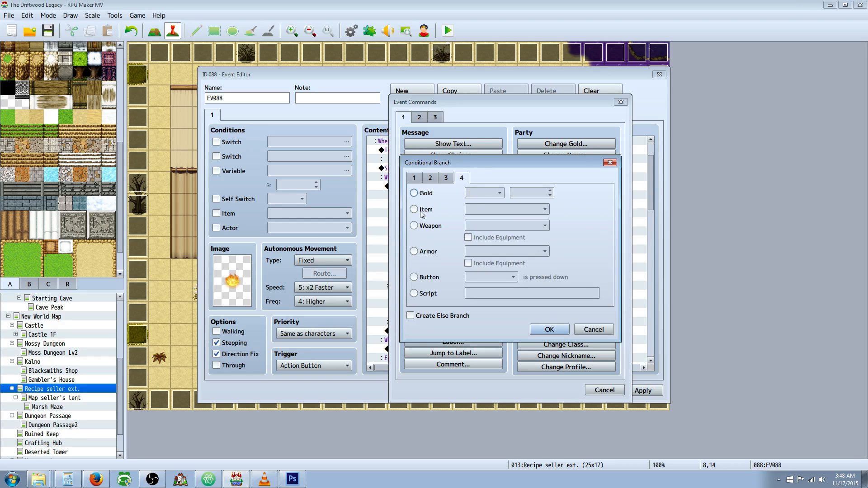
{"action": "left_click", "coordinate": [414, 210]}
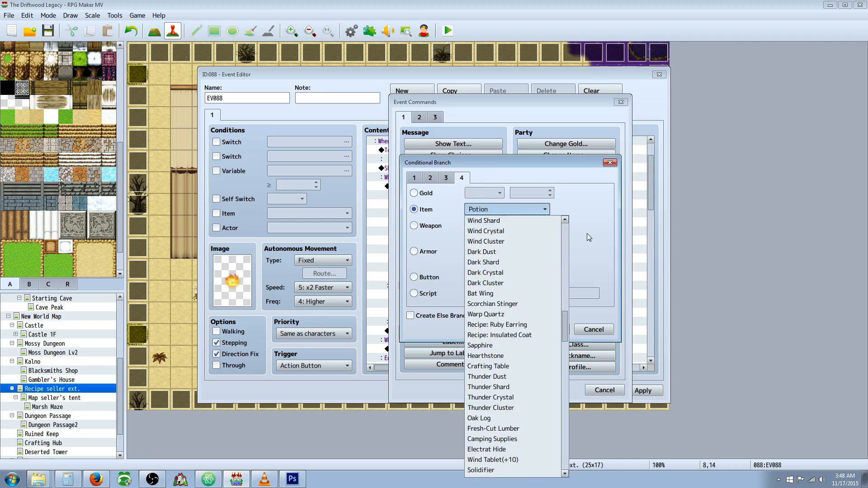
{"action": "left_click", "coordinate": [497, 220]}
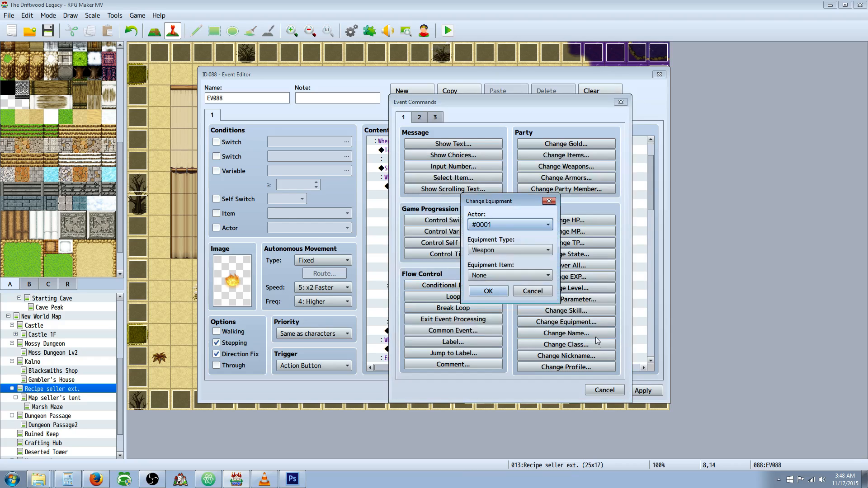
{"action": "left_click", "coordinate": [531, 290]}
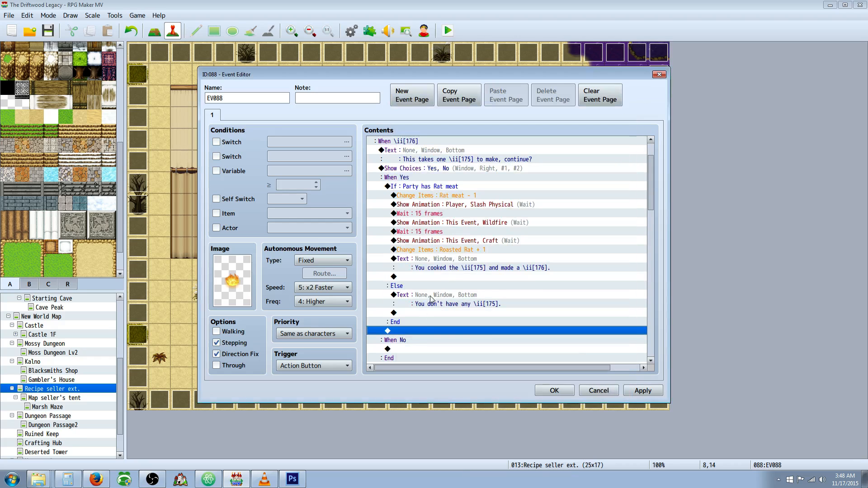
{"action": "double_click", "coordinate": [455, 304]}
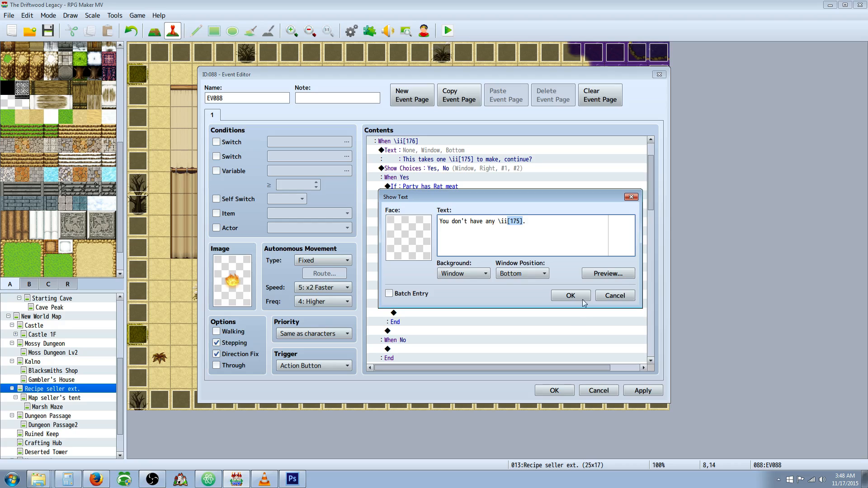
{"action": "left_click", "coordinate": [570, 295]}
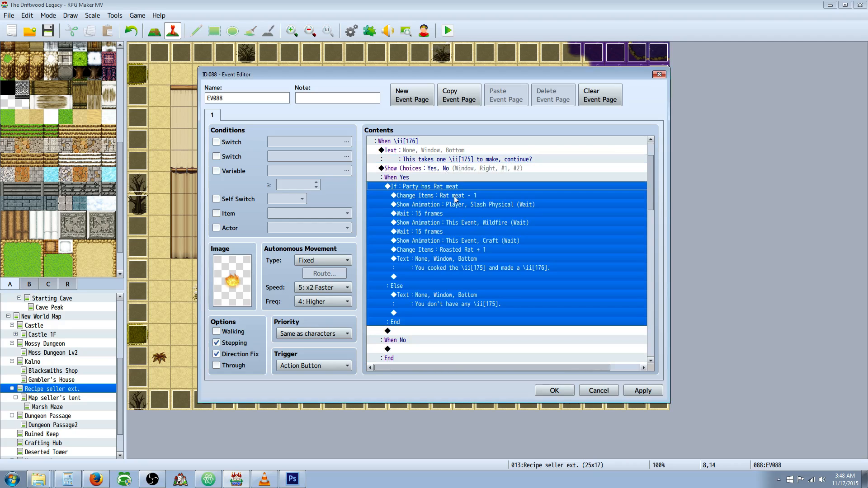
{"action": "left_click", "coordinate": [435, 195]}
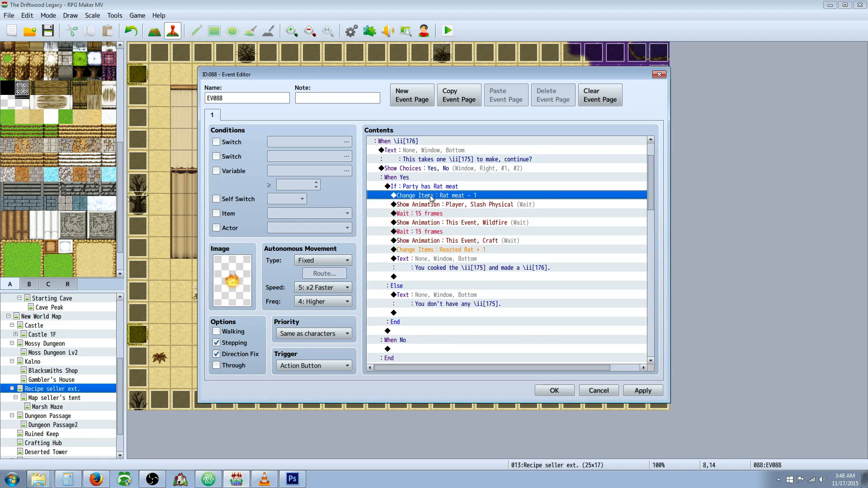
{"action": "right_click", "coordinate": [432, 195]}
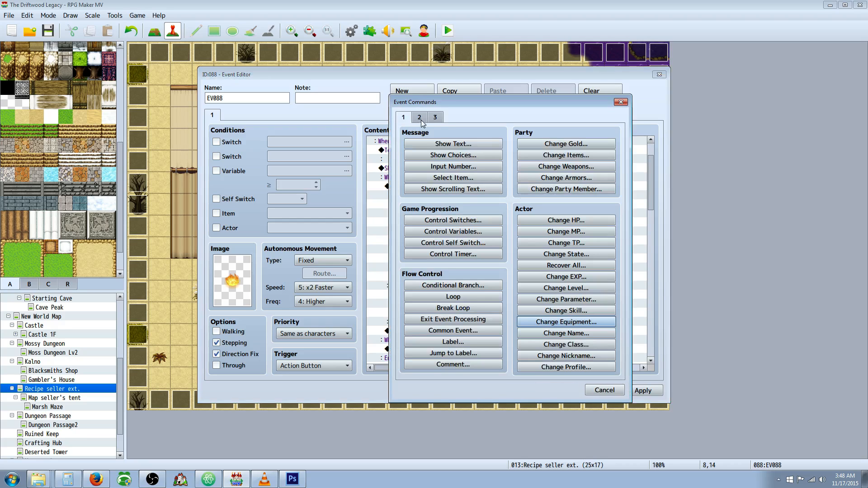
{"action": "left_click", "coordinate": [565, 155]}
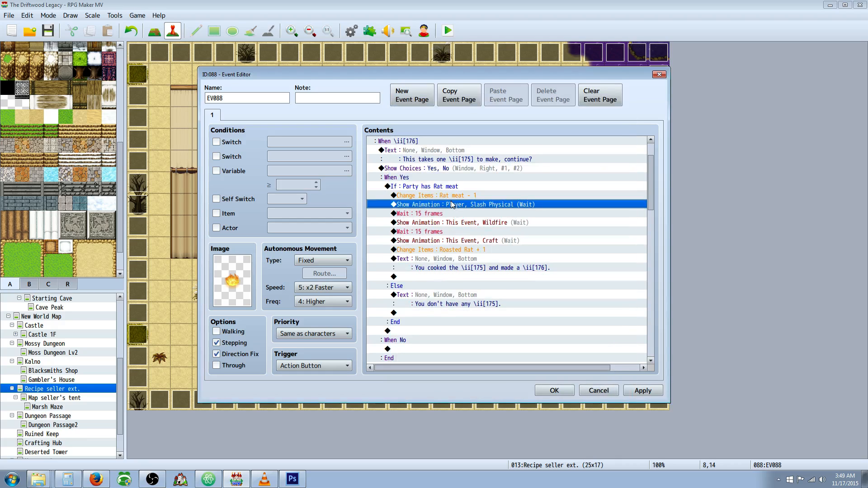
{"action": "mouse_move", "coordinate": [453, 215]}
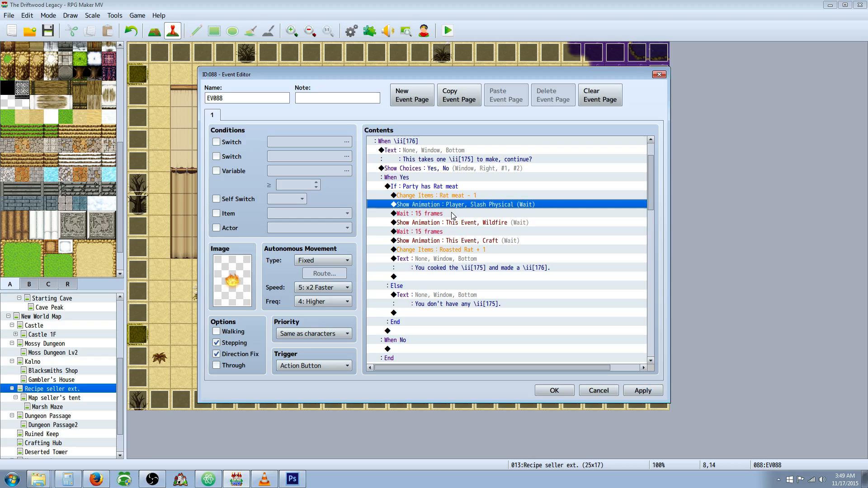
{"action": "mouse_move", "coordinate": [520, 219]}
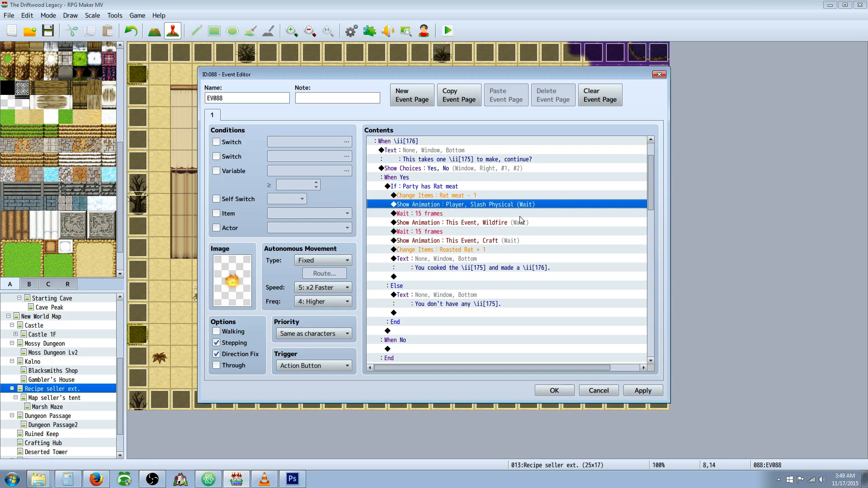
{"action": "mouse_move", "coordinate": [492, 207]}
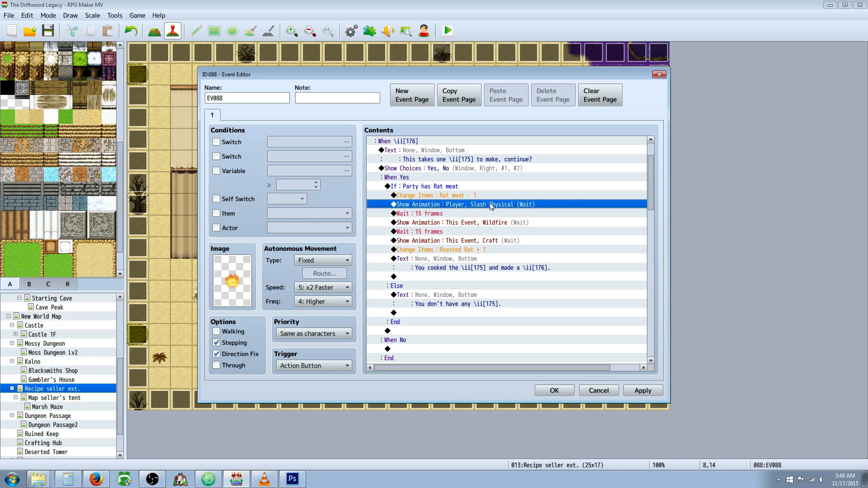
{"action": "left_click", "coordinate": [420, 212]}
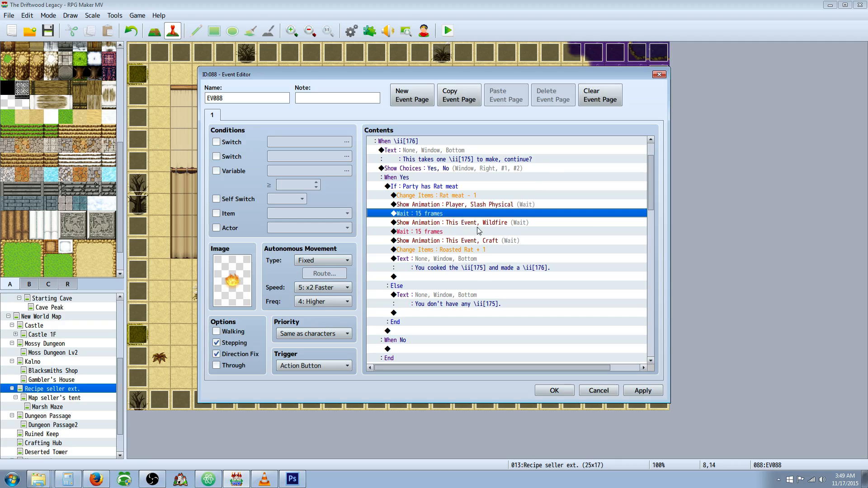
{"action": "left_click", "coordinate": [462, 222]}
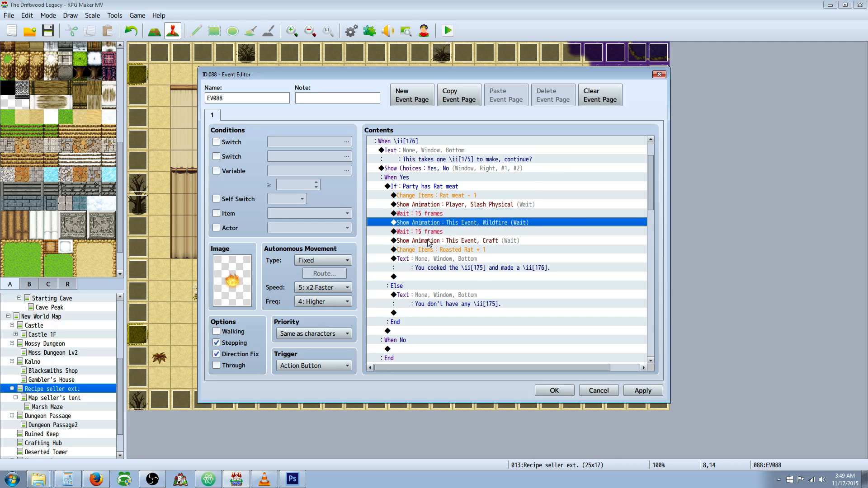
{"action": "left_click", "coordinate": [457, 240]}
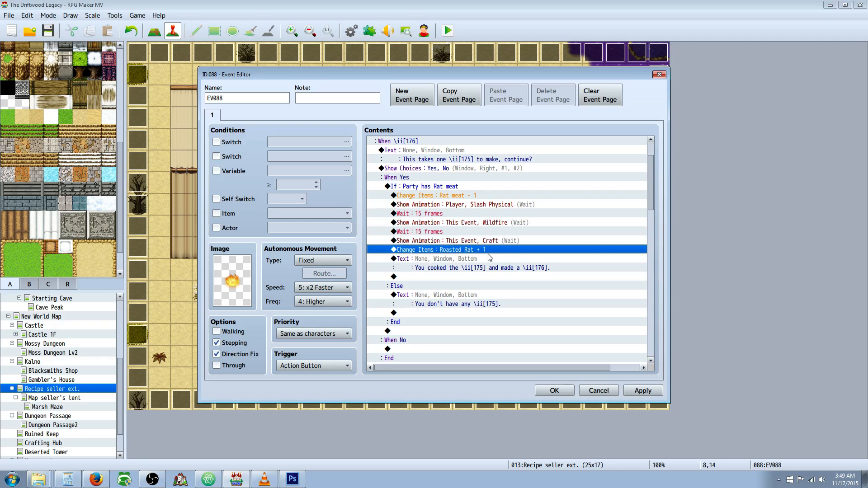
{"action": "double_click", "coordinate": [475, 258]}
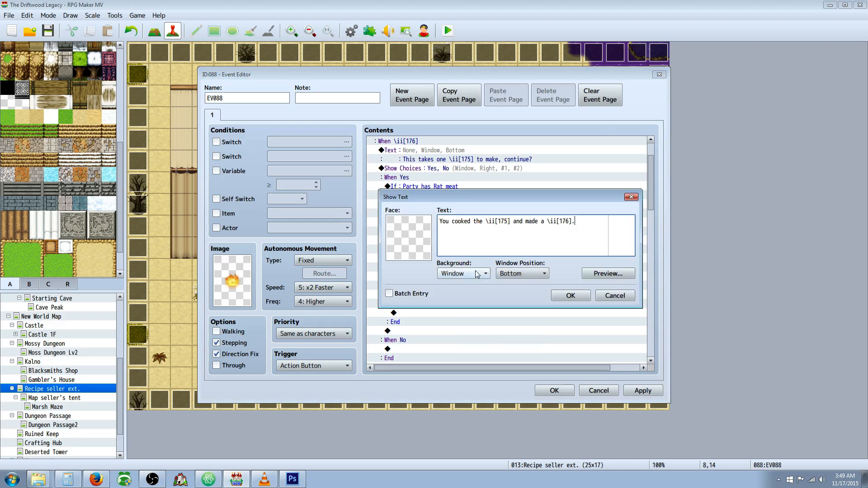
{"action": "left_click", "coordinate": [570, 295]}
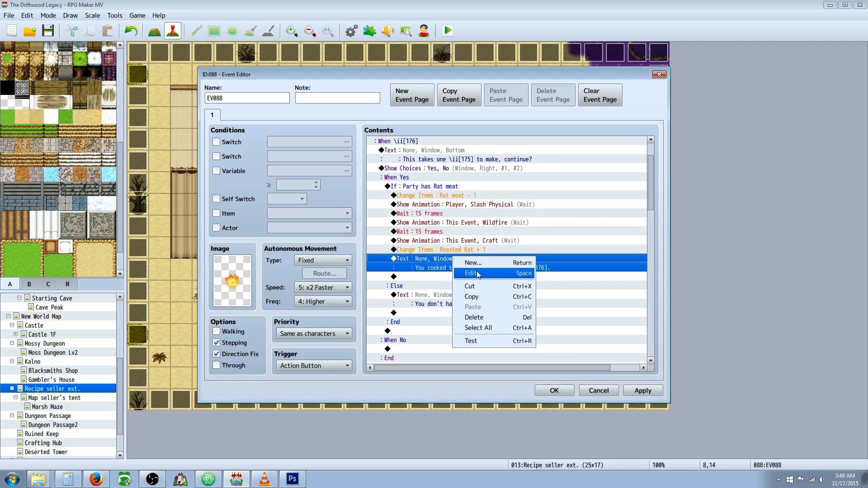
{"action": "left_click", "coordinate": [471, 274]}
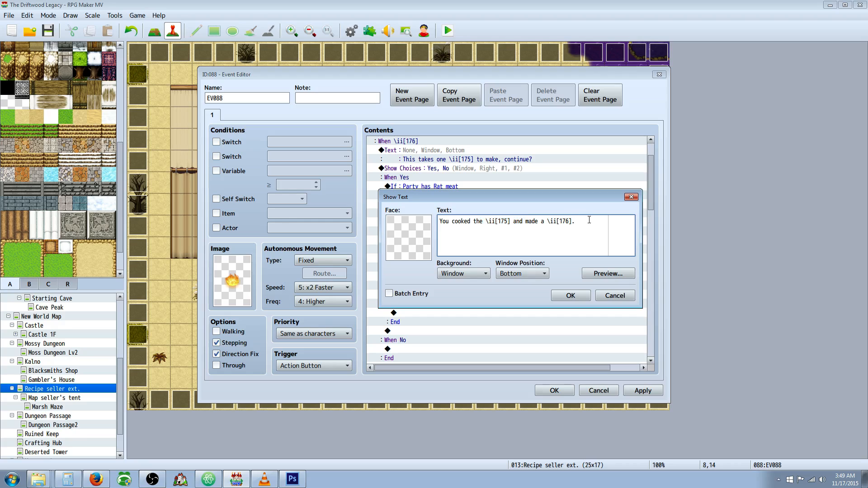
{"action": "left_click", "coordinate": [569, 295]}
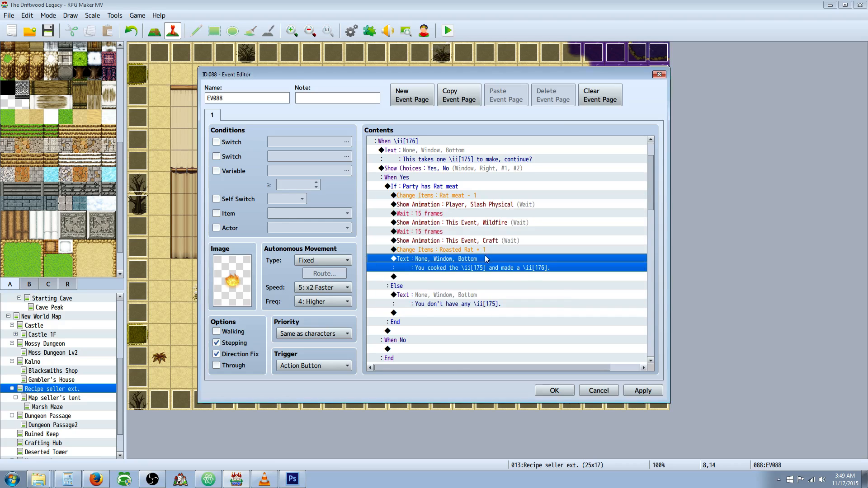
{"action": "scroll", "scroll_direction": "down", "scroll_amount": 3}
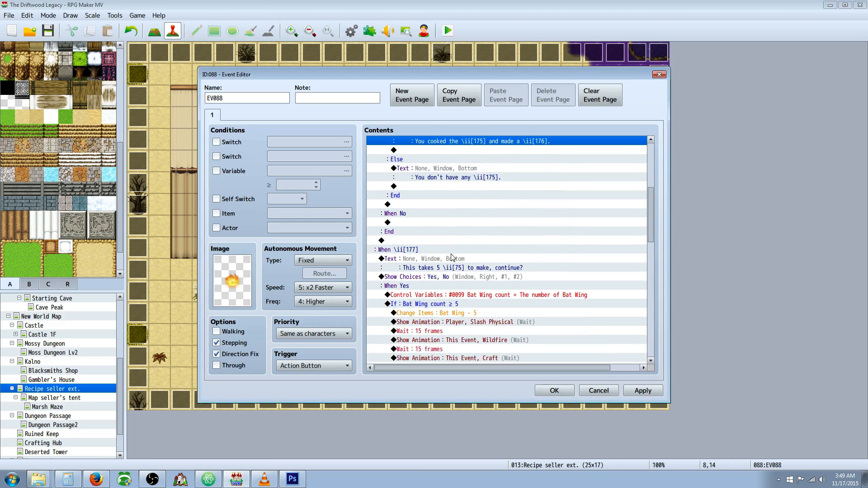
{"action": "left_click", "coordinate": [443, 168]}
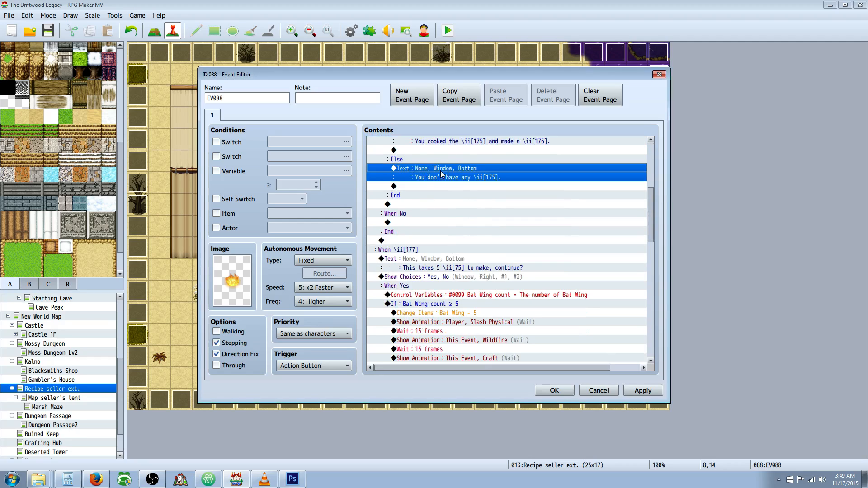
{"action": "mouse_move", "coordinate": [454, 168]}
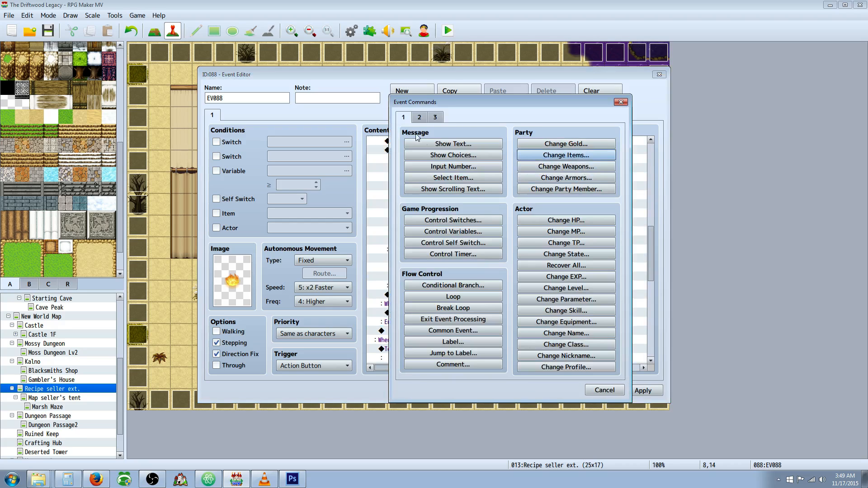
{"action": "left_click", "coordinate": [452, 284]}
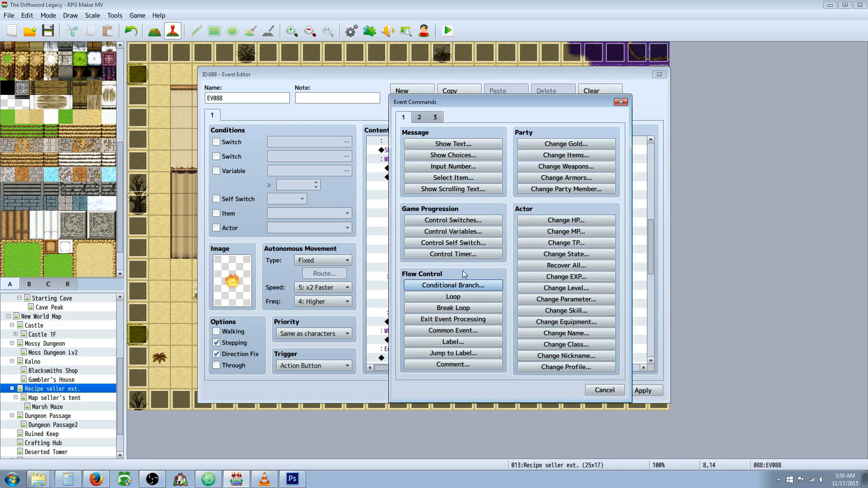
{"action": "left_click", "coordinate": [452, 231]}
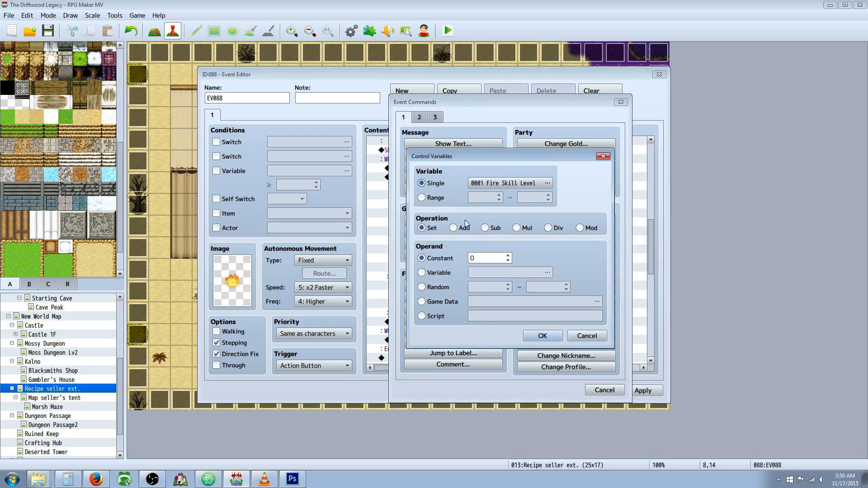
{"action": "left_click", "coordinate": [547, 183]}
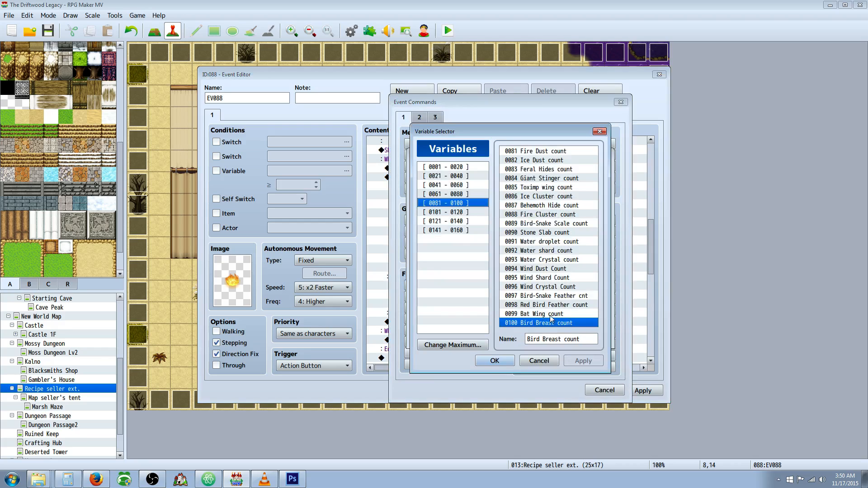
{"action": "left_click", "coordinate": [534, 313]}
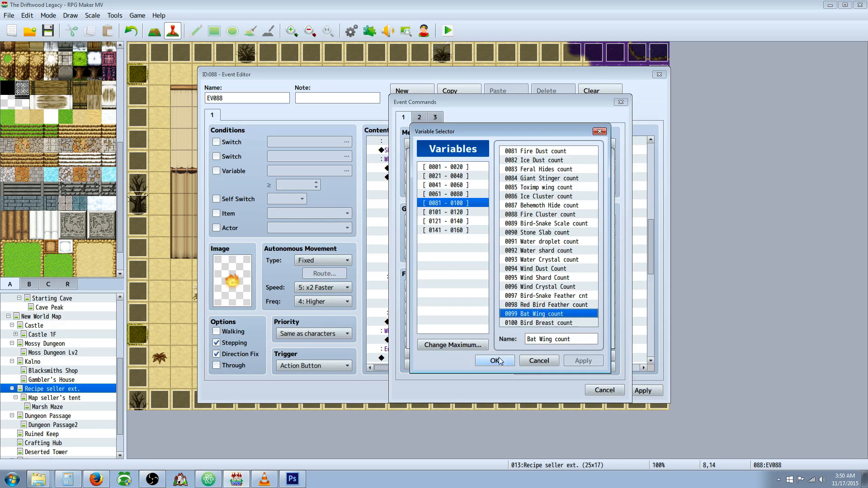
{"action": "left_click", "coordinate": [493, 360]}
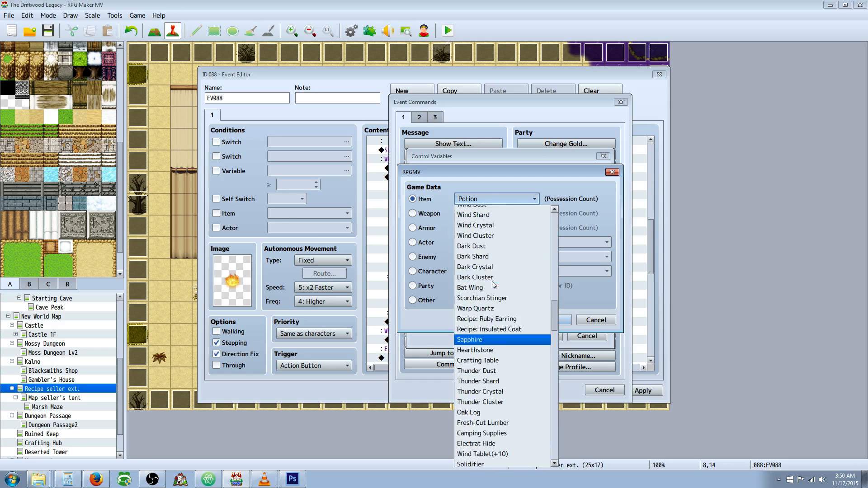
{"action": "left_click", "coordinate": [468, 288]}
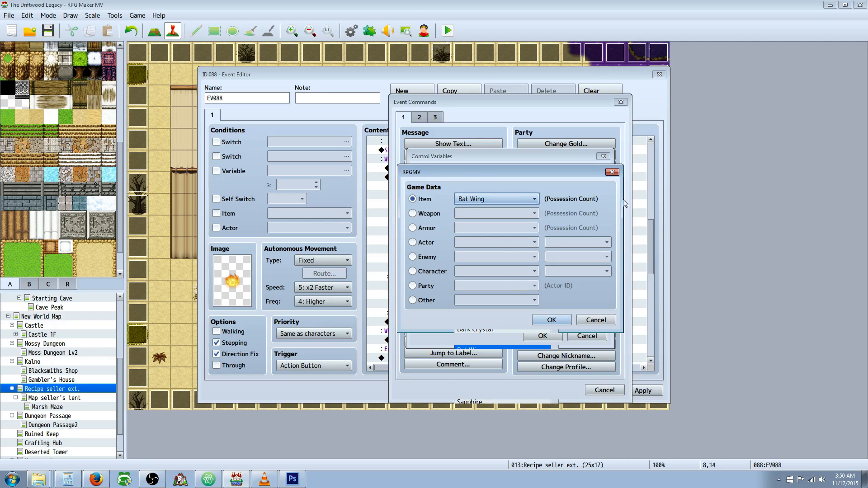
{"action": "mouse_move", "coordinate": [411, 184]}
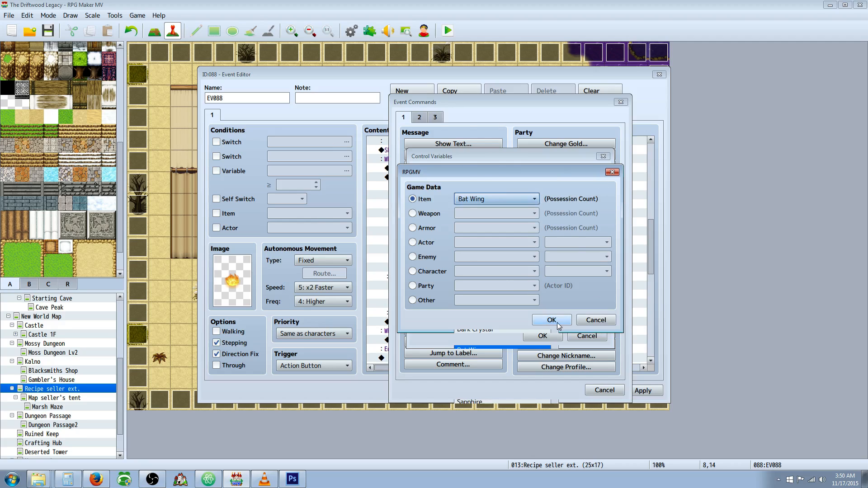
{"action": "left_click", "coordinate": [550, 320]}
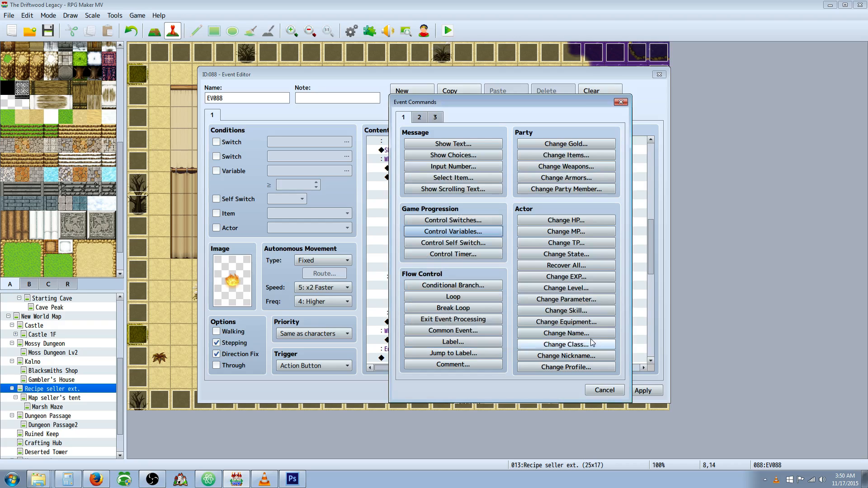
{"action": "left_click", "coordinate": [620, 101]}
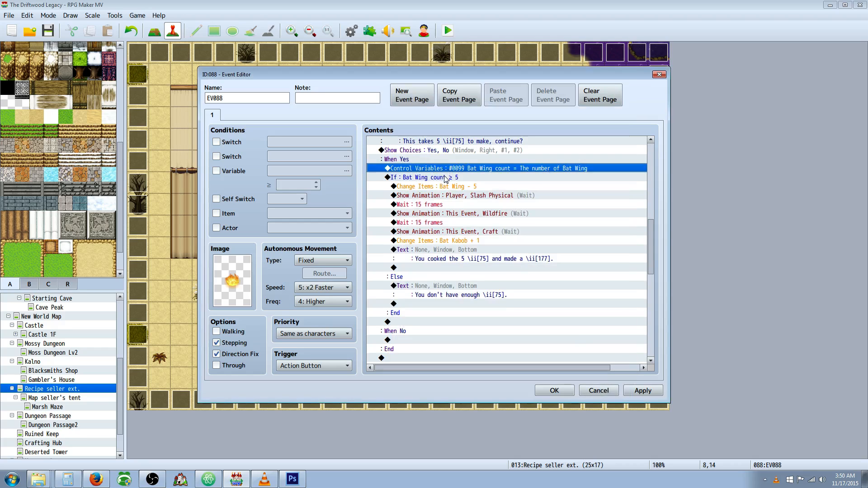
{"action": "right_click", "coordinate": [394, 321]}
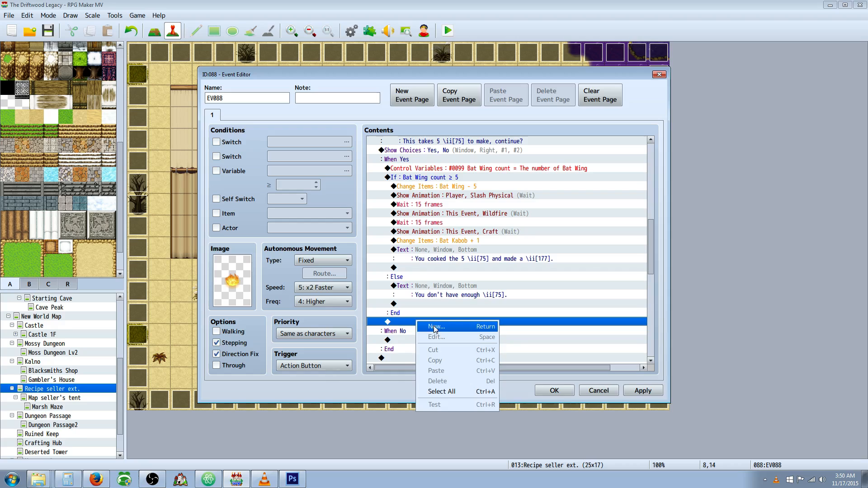
{"action": "left_click", "coordinate": [436, 327]}
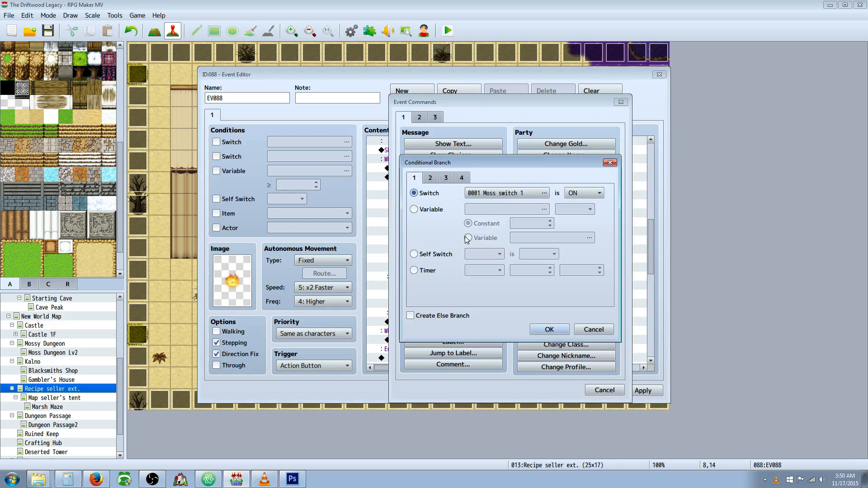
{"action": "left_click", "coordinate": [544, 192]}
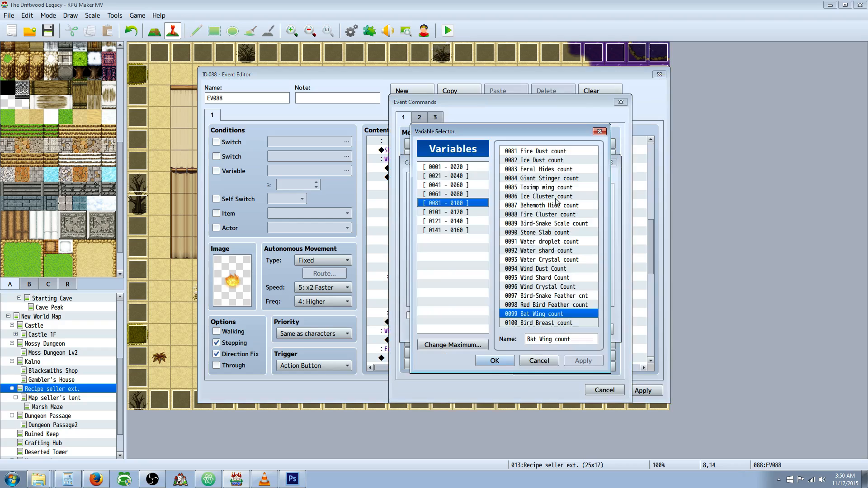
{"action": "left_click", "coordinate": [493, 360]}
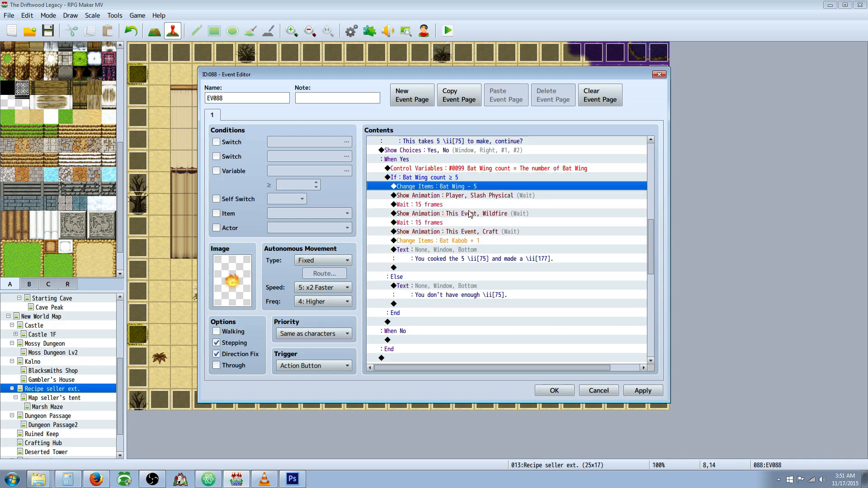
{"action": "mouse_move", "coordinate": [424, 283]}
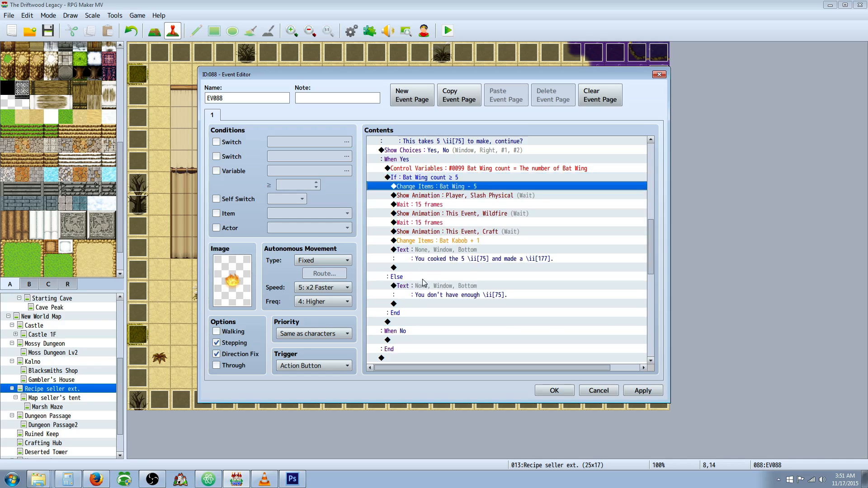
{"action": "left_click", "coordinate": [434, 286]}
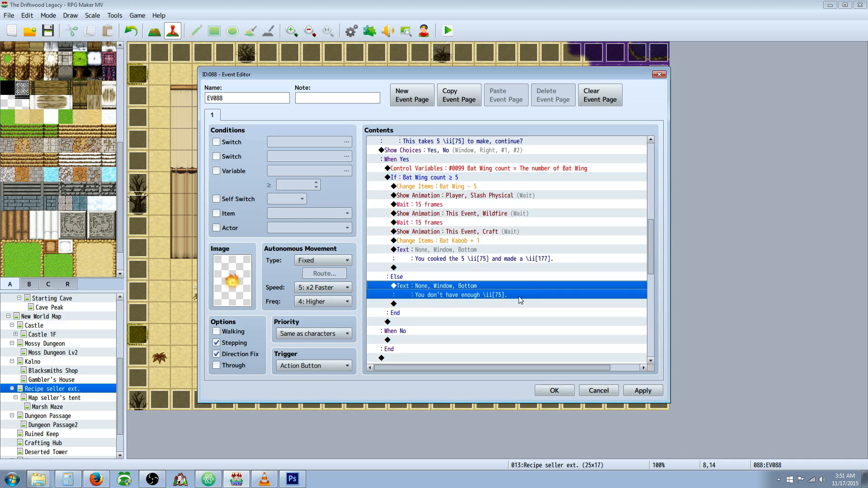
{"action": "left_click", "coordinate": [424, 177]}
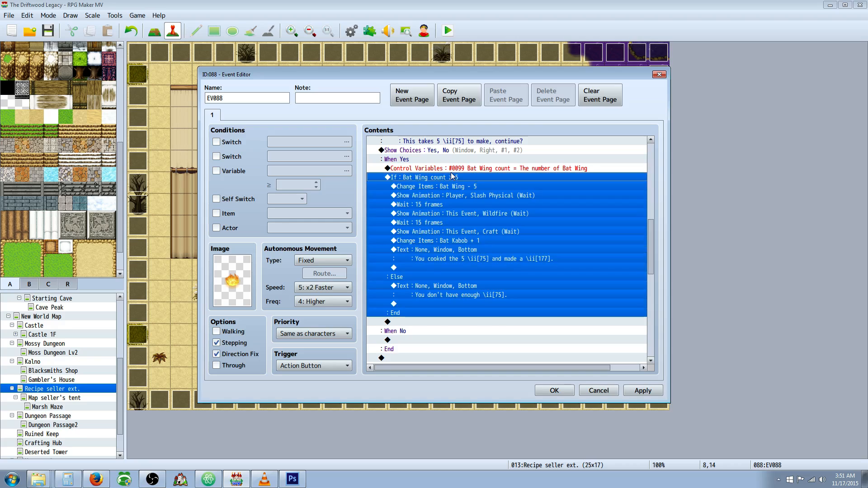
{"action": "left_click", "coordinate": [487, 168]}
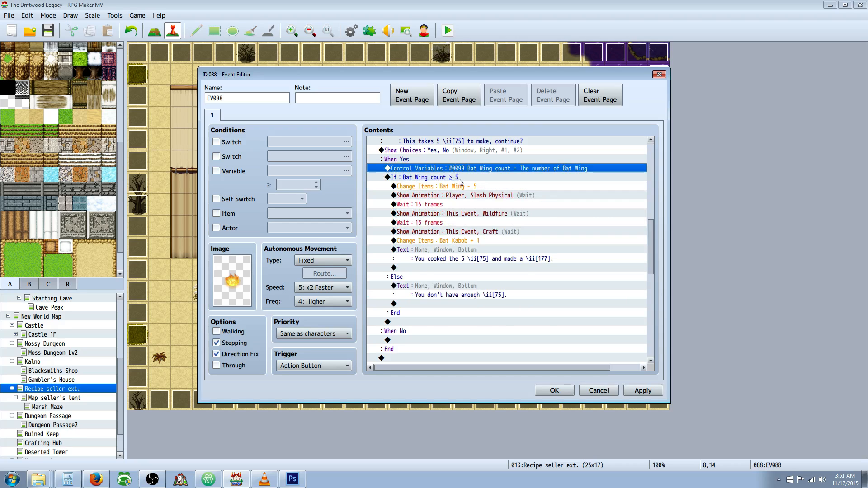
{"action": "scroll", "scroll_direction": "down", "scroll_amount": 3}
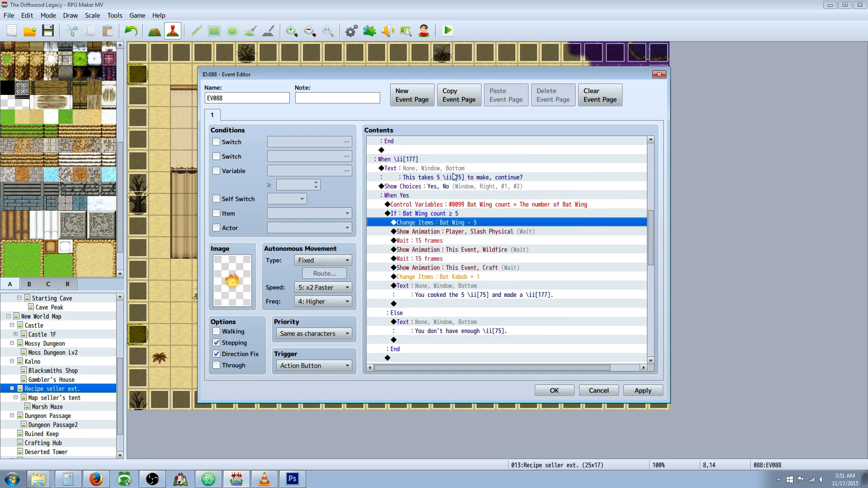
{"action": "mouse_move", "coordinate": [432, 230]}
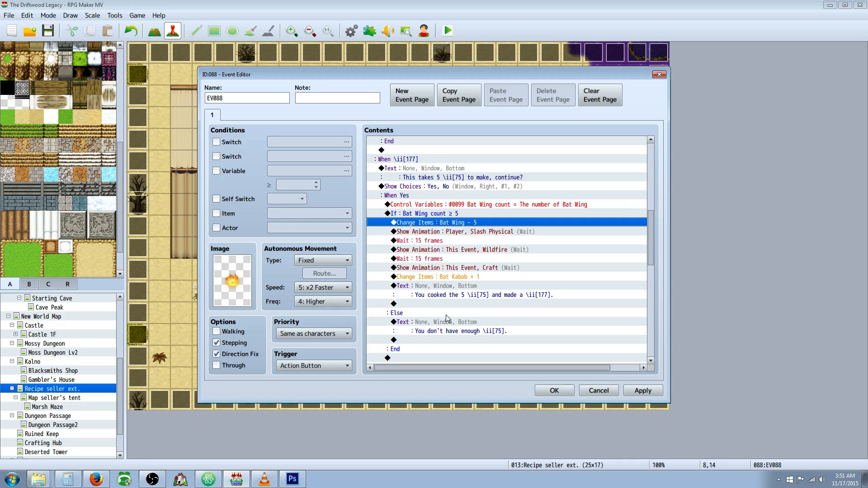
{"action": "left_click", "coordinate": [465, 232]}
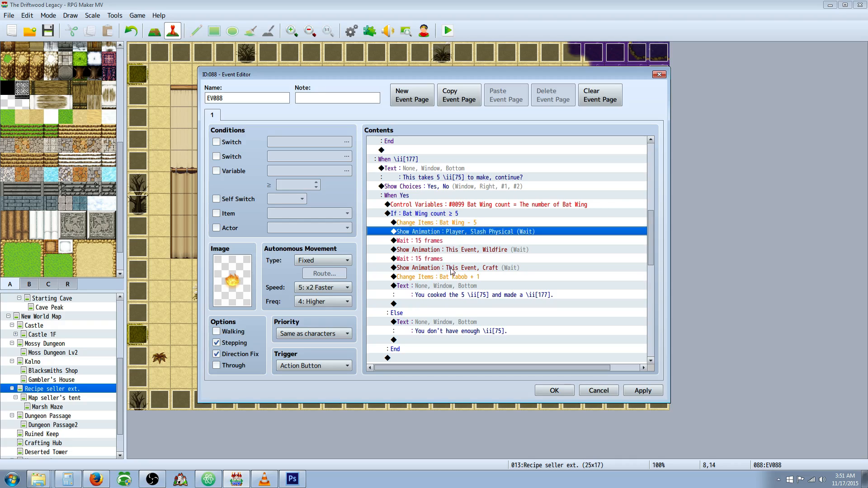
{"action": "left_click", "coordinate": [454, 276]}
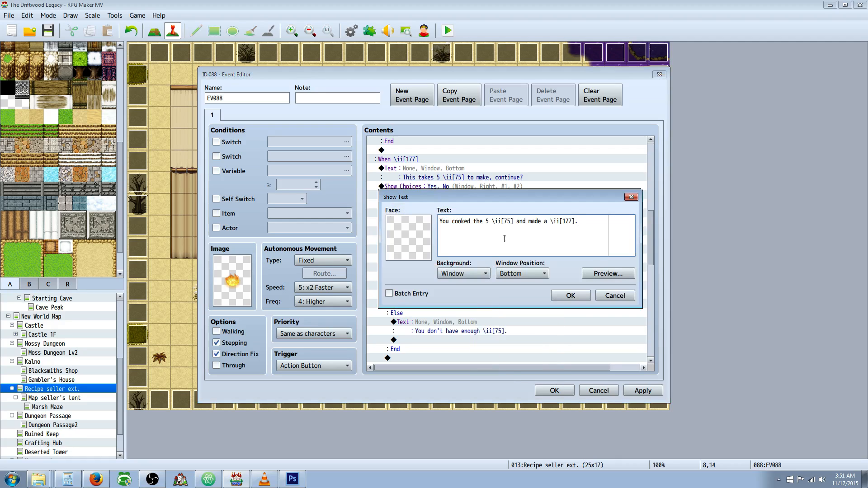
{"action": "double_click", "coordinate": [500, 221]}
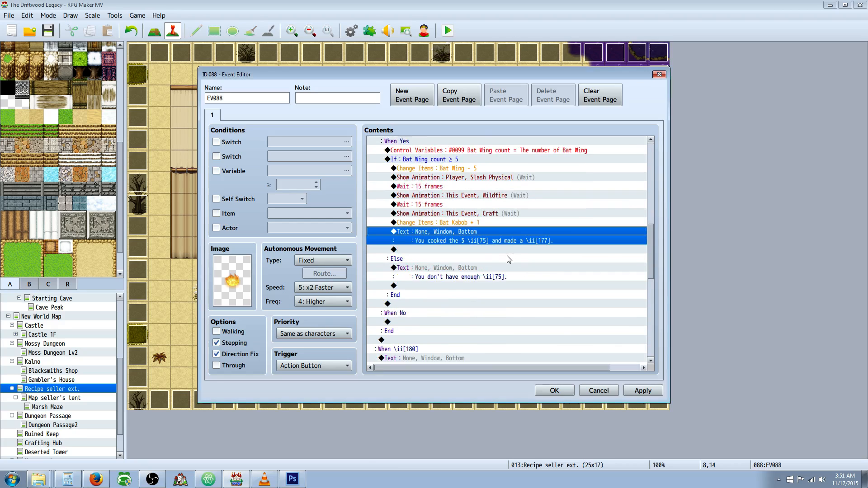
- Add a Conditional Branch checking for the item Salt, with an Else branch
{"action": "scroll", "scroll_direction": "down", "scroll_amount": 3}
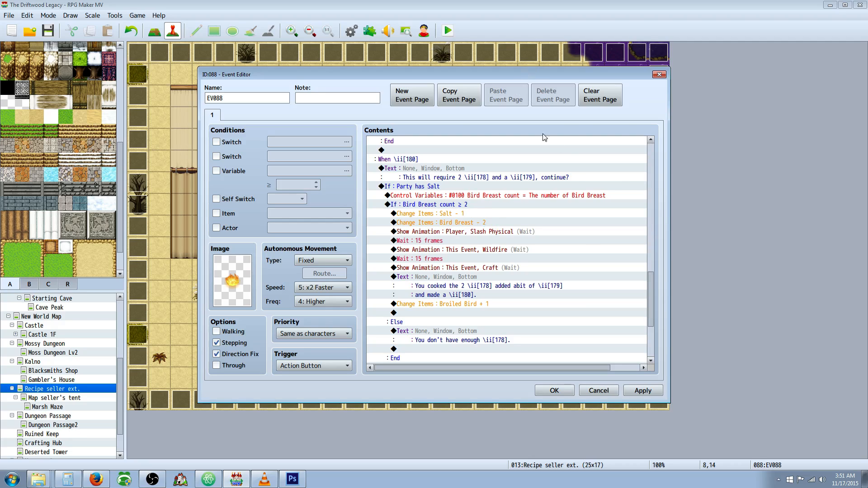
{"action": "mouse_move", "coordinate": [415, 326]}
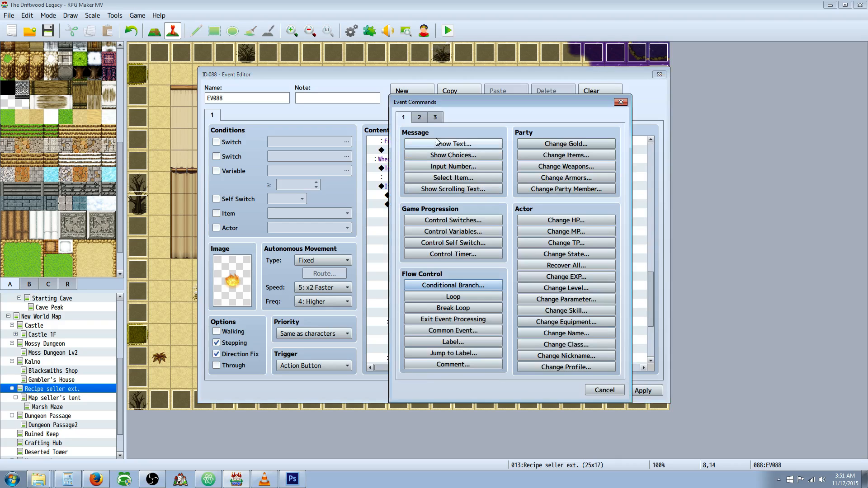
{"action": "mouse_move", "coordinate": [452, 284]}
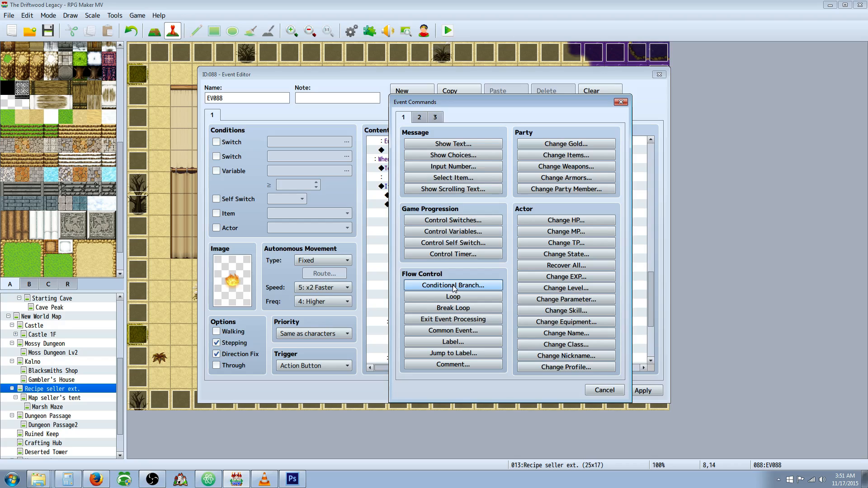
{"action": "left_click", "coordinate": [452, 285]}
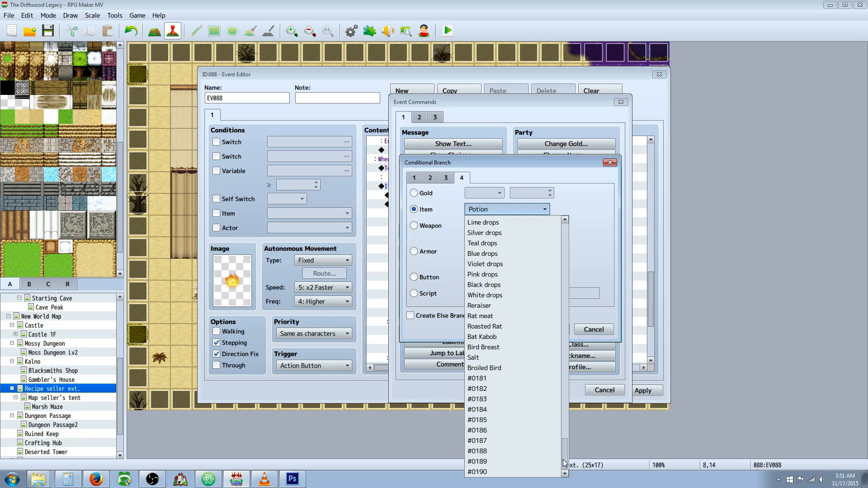
{"action": "left_click", "coordinate": [472, 357]}
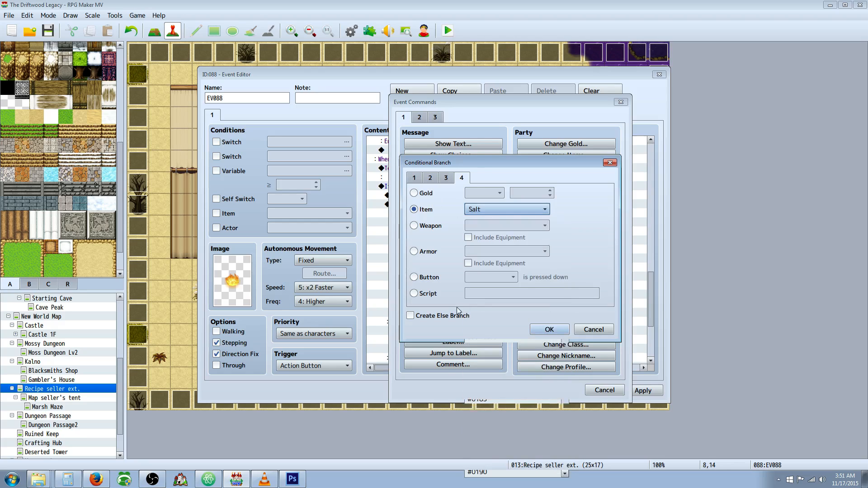
{"action": "left_click", "coordinate": [410, 315]}
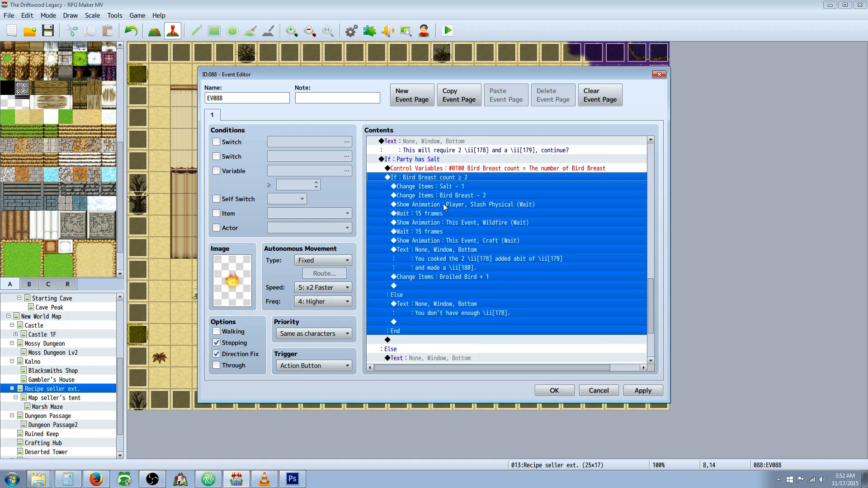
- Inspect the Bird Breast count variable, count conditional and Salt-removal commands
{"action": "left_click", "coordinate": [440, 195]}
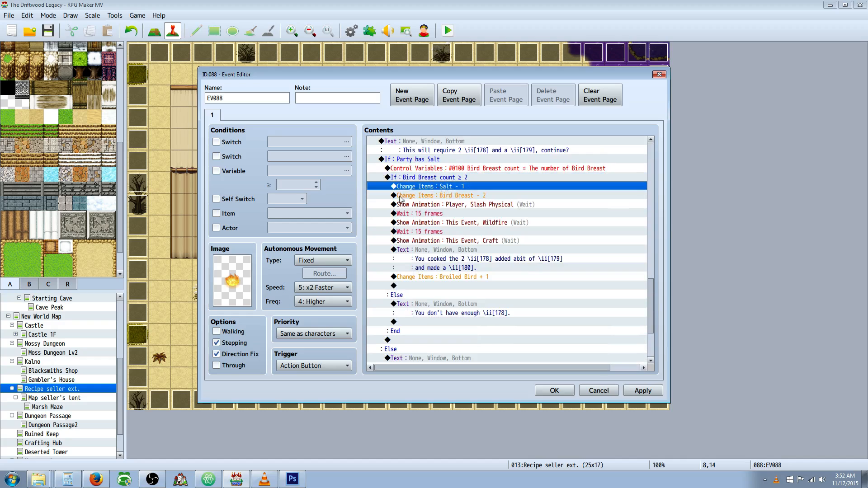
{"action": "left_click", "coordinate": [465, 168]}
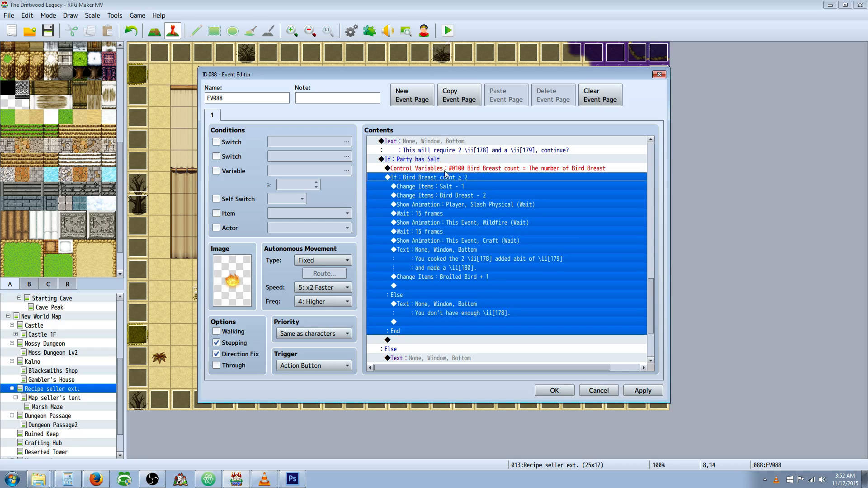
{"action": "left_click", "coordinate": [497, 167]}
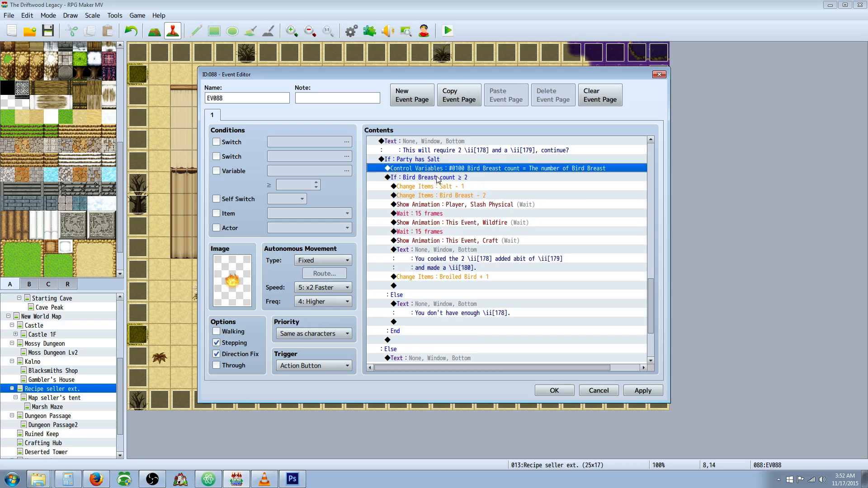
{"action": "left_click", "coordinate": [441, 185]}
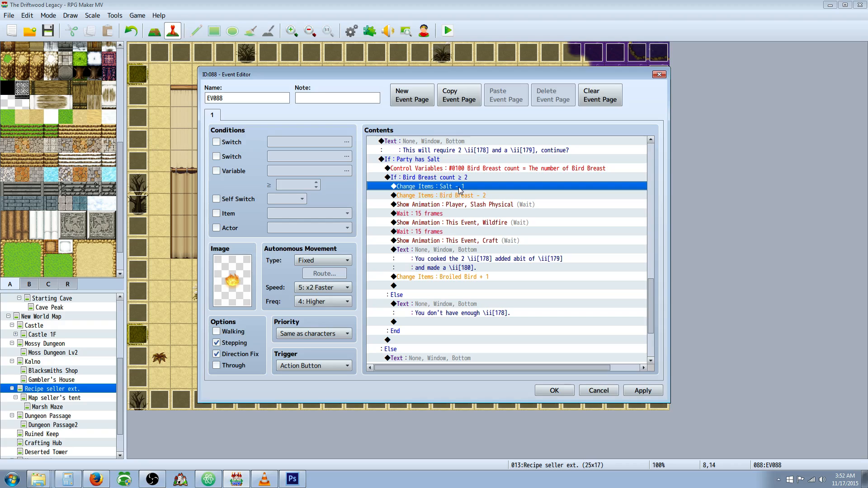
- Reword the Broiled Bird success message to say 'a pinch of' Salt
{"action": "left_click", "coordinate": [440, 195]}
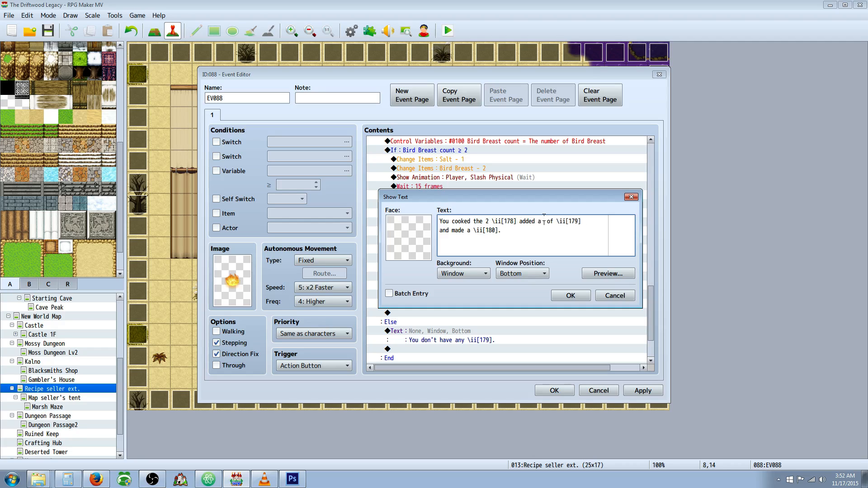
{"action": "type", "text": "piunch"}
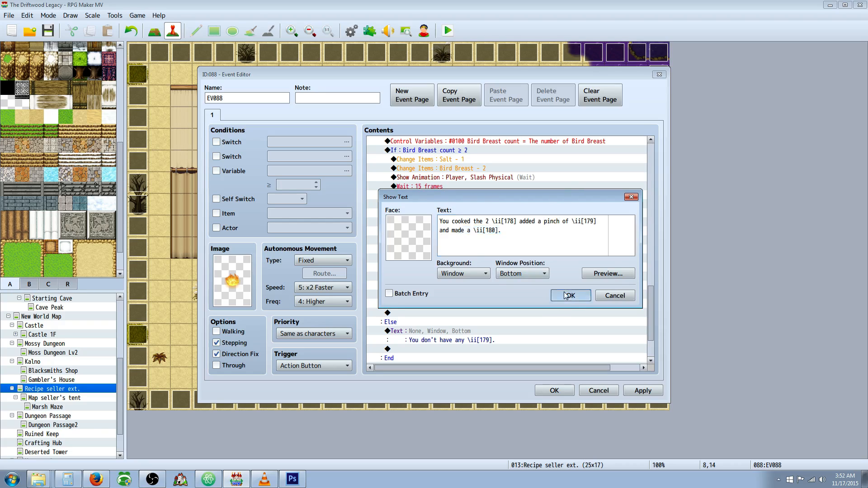
{"action": "left_click", "coordinate": [570, 295]}
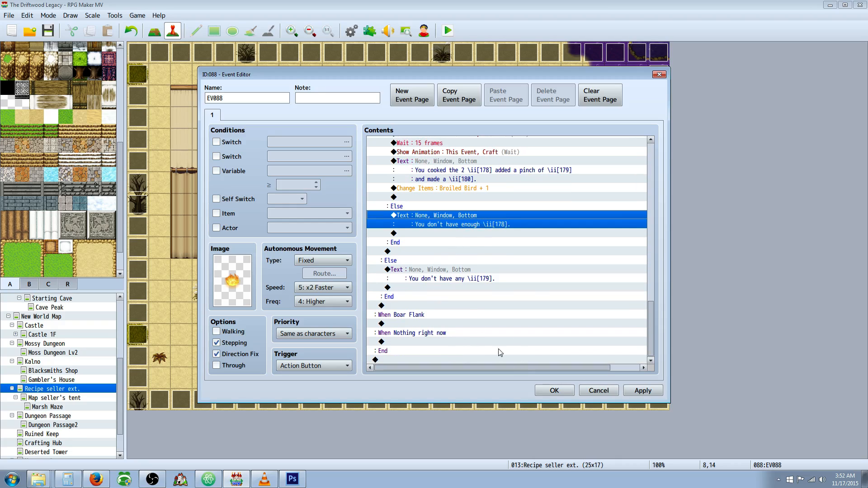
- Close the campfire event, then check Bat's drop items in the Database, leaving them None
{"action": "left_click", "coordinate": [598, 390]}
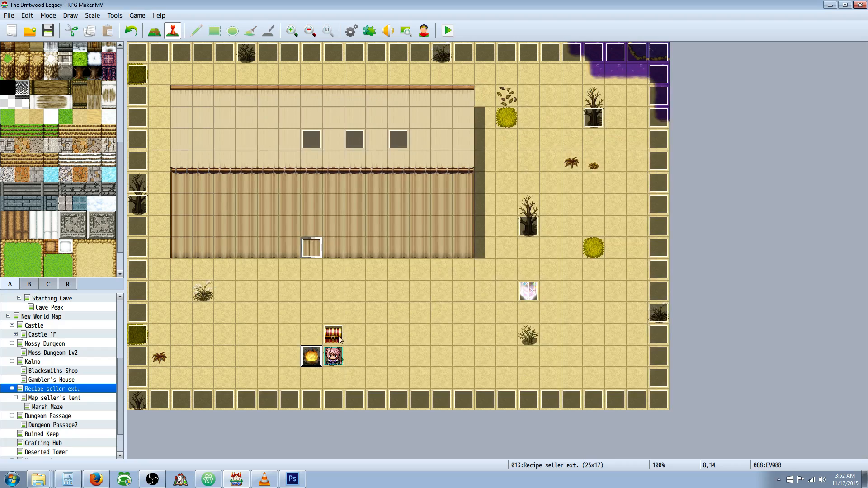
{"action": "right_click", "coordinate": [333, 333]}
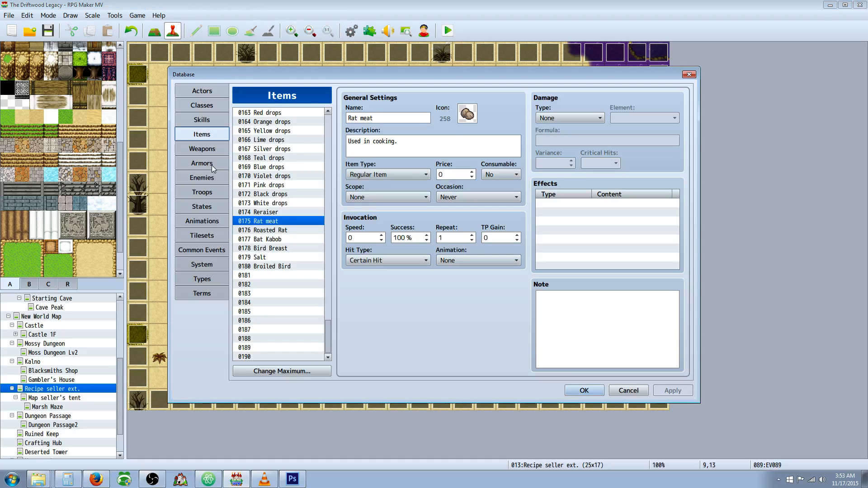
{"action": "left_click", "coordinate": [201, 177]}
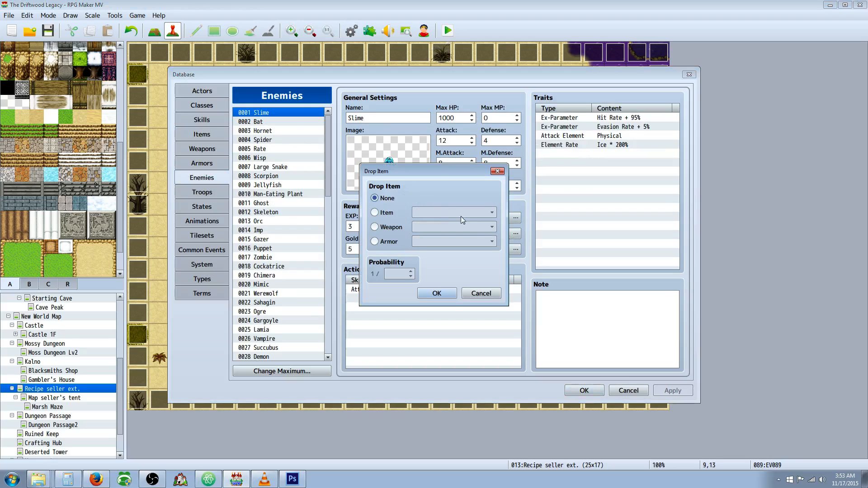
{"action": "left_click", "coordinate": [375, 212]}
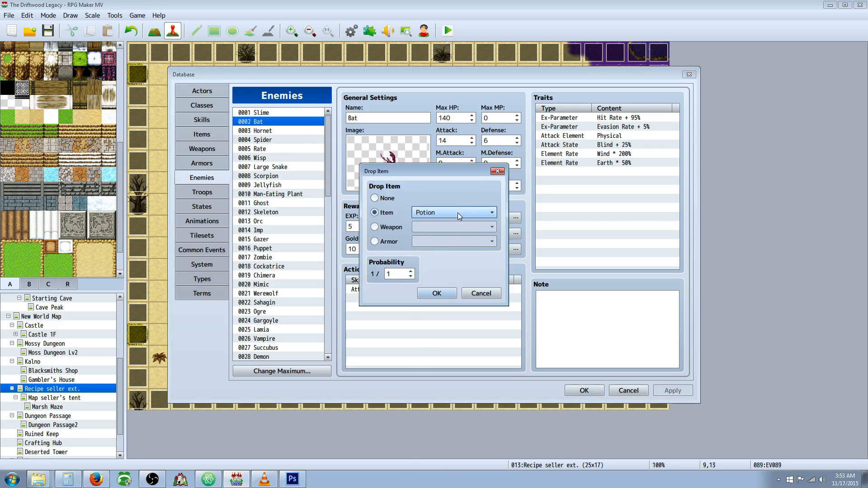
{"action": "left_click", "coordinate": [480, 293]}
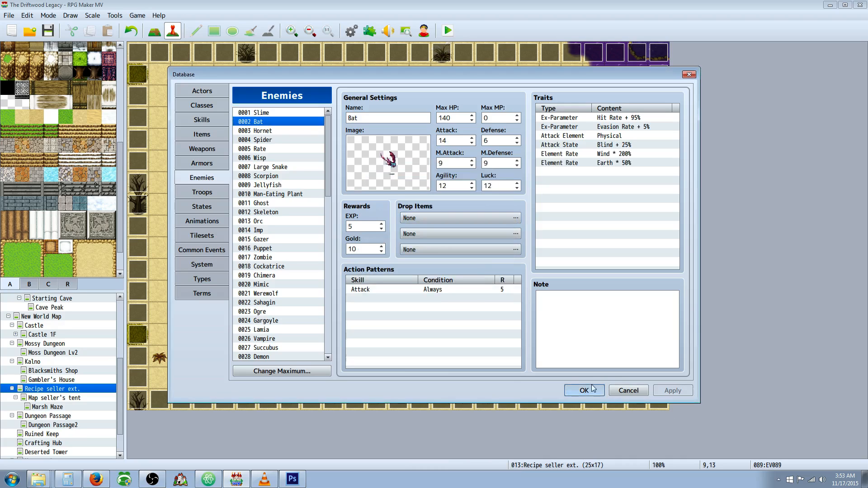
{"action": "left_click", "coordinate": [583, 390]}
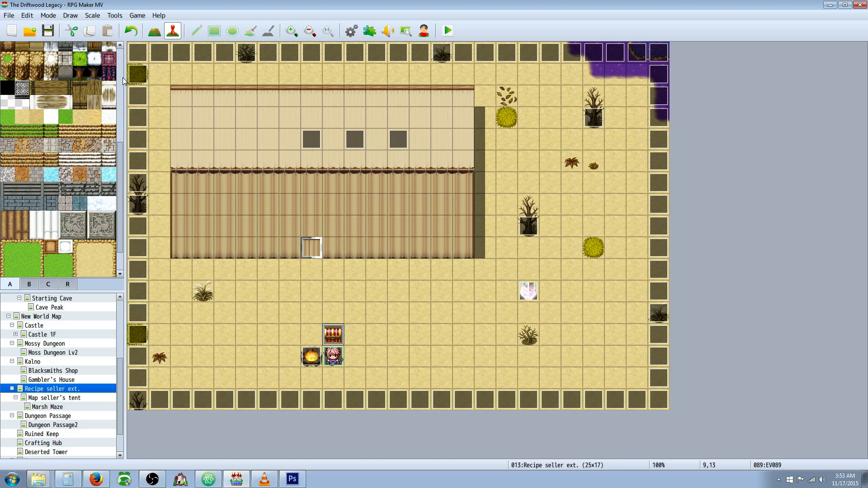
{"action": "mouse_move", "coordinate": [220, 92]}
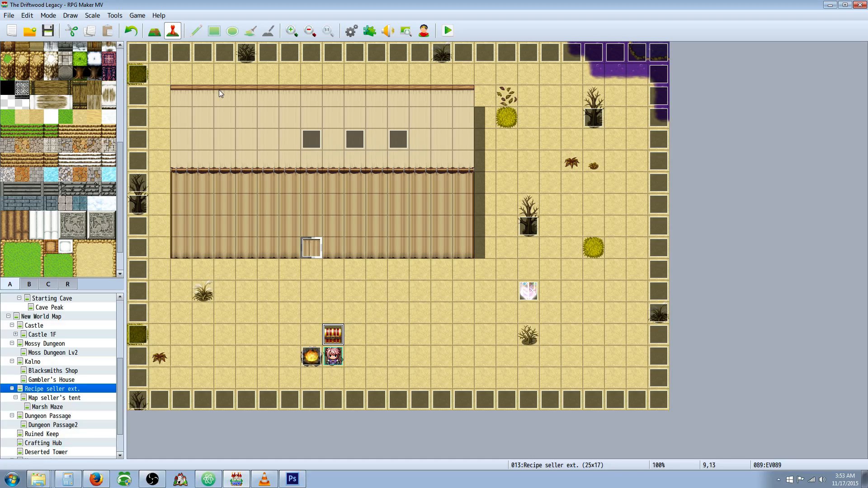